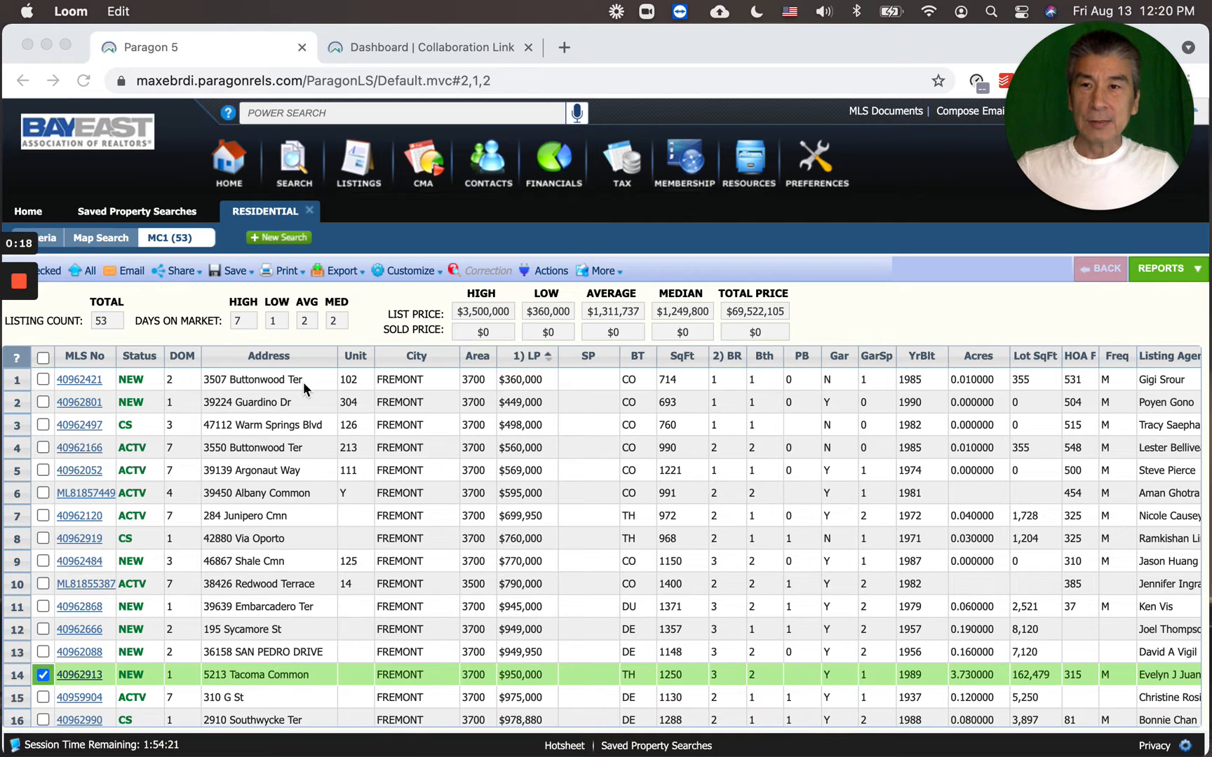
mouse_move(126, 435)
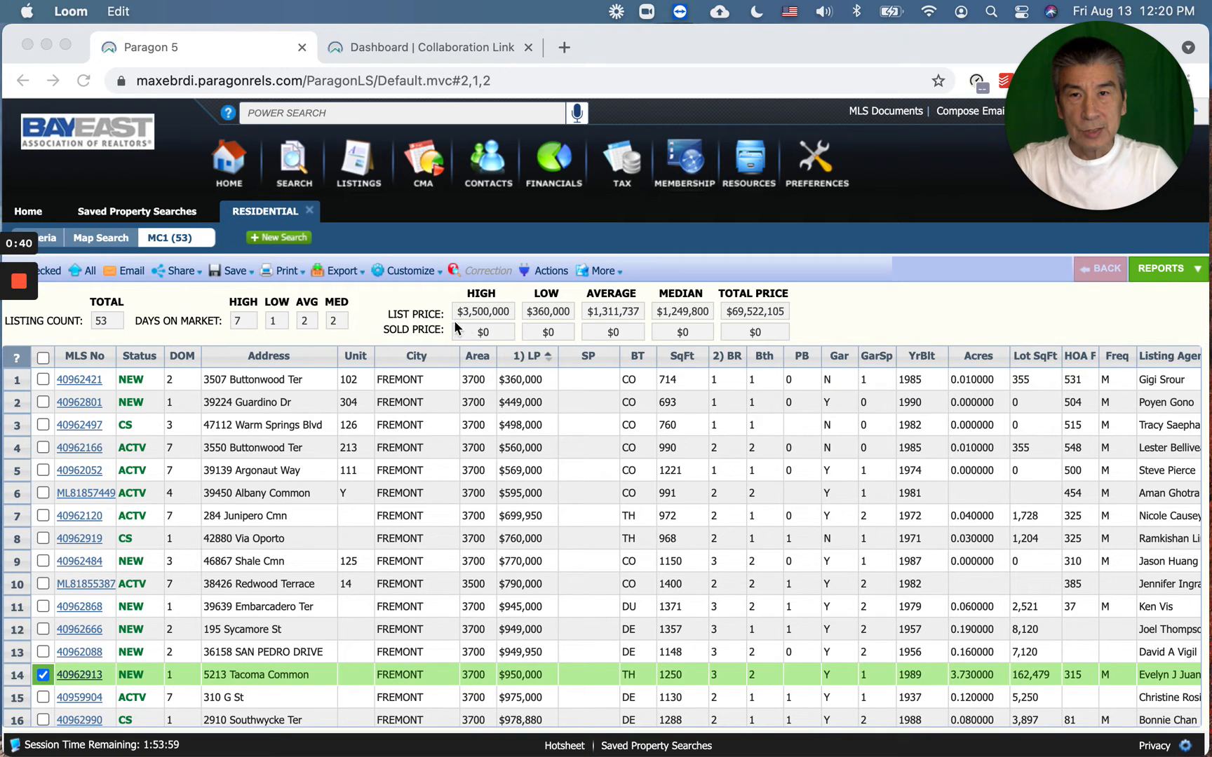
mouse_move(446, 316)
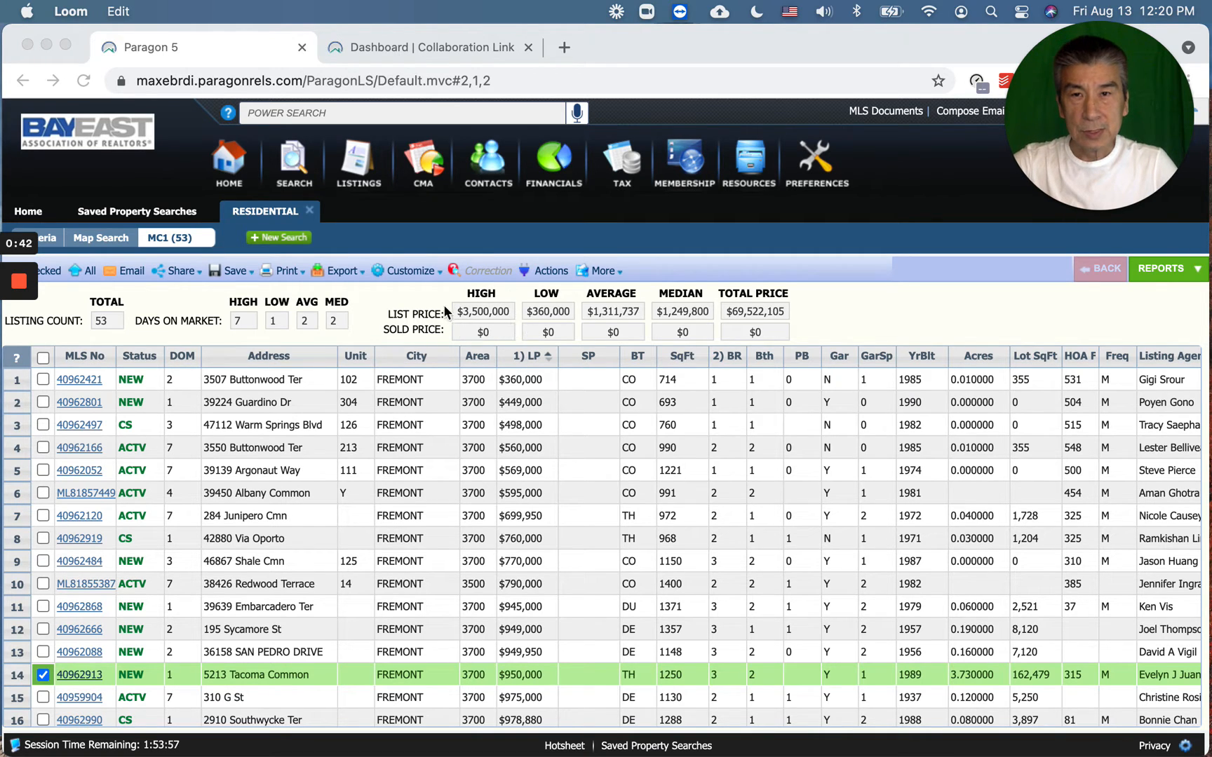
mouse_move(521, 310)
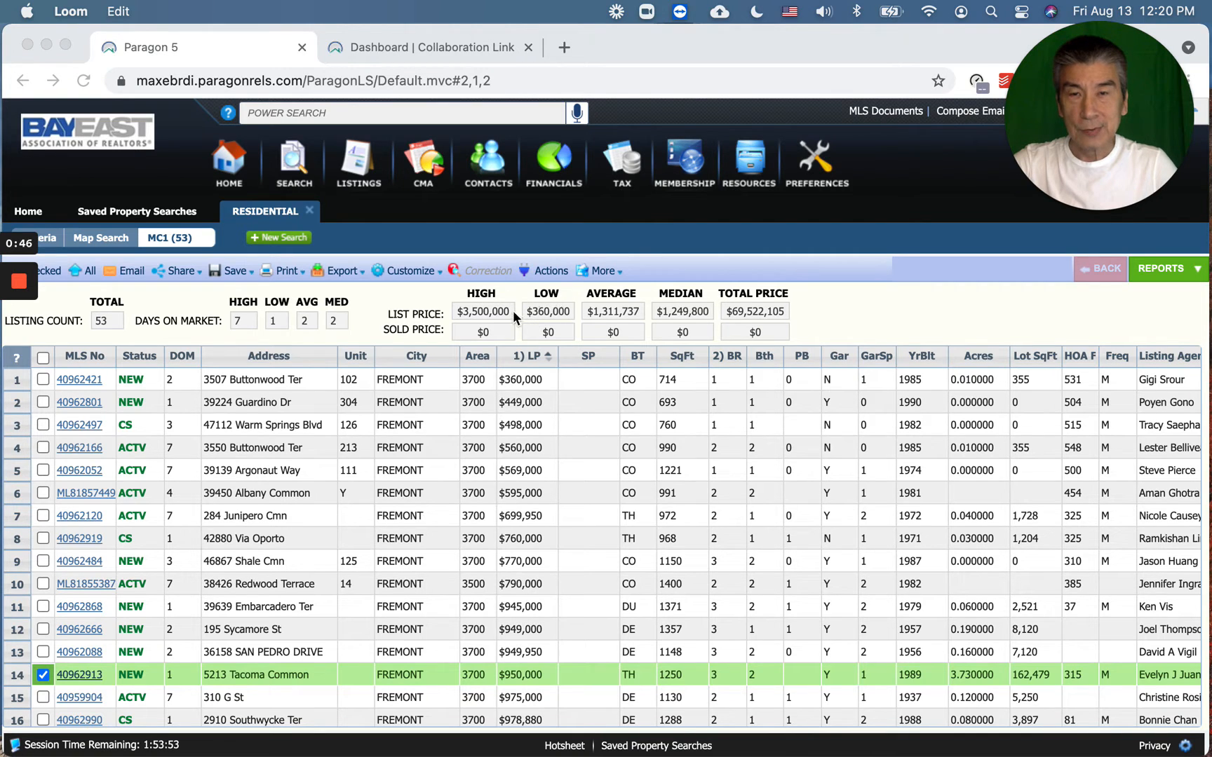
mouse_move(526, 348)
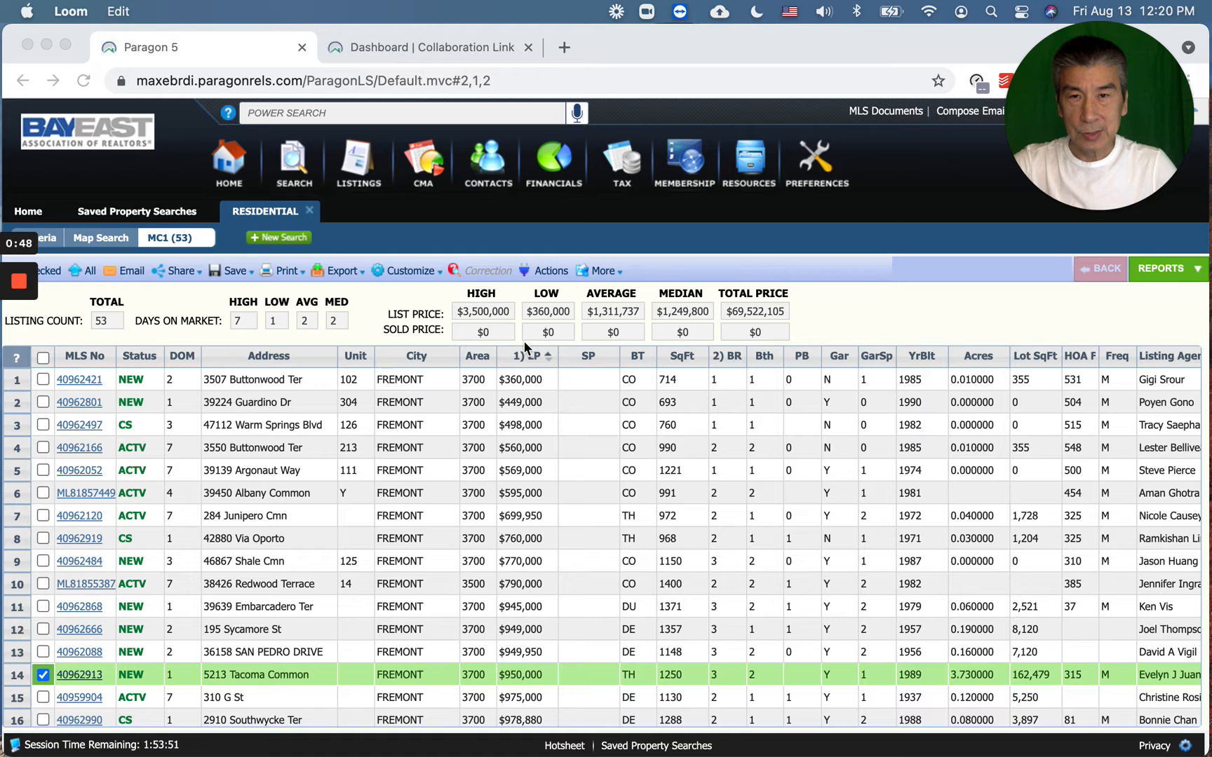
mouse_move(365, 369)
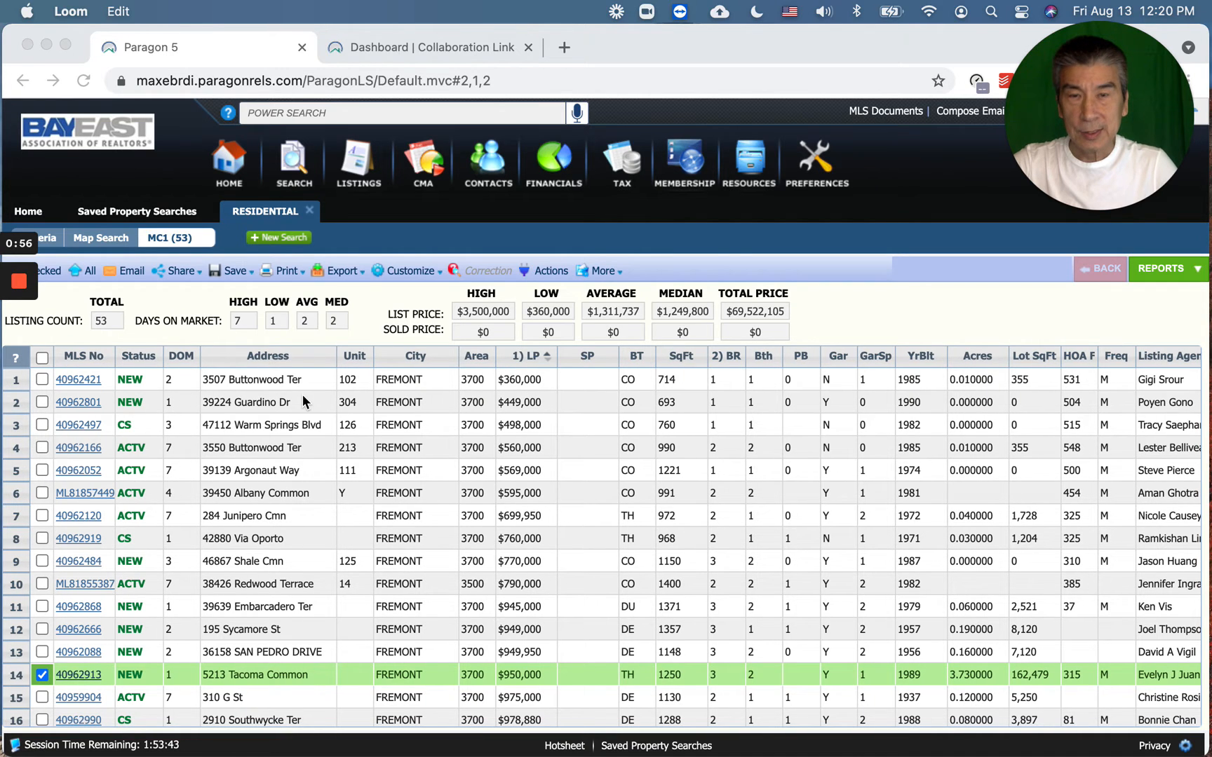
mouse_move(336, 431)
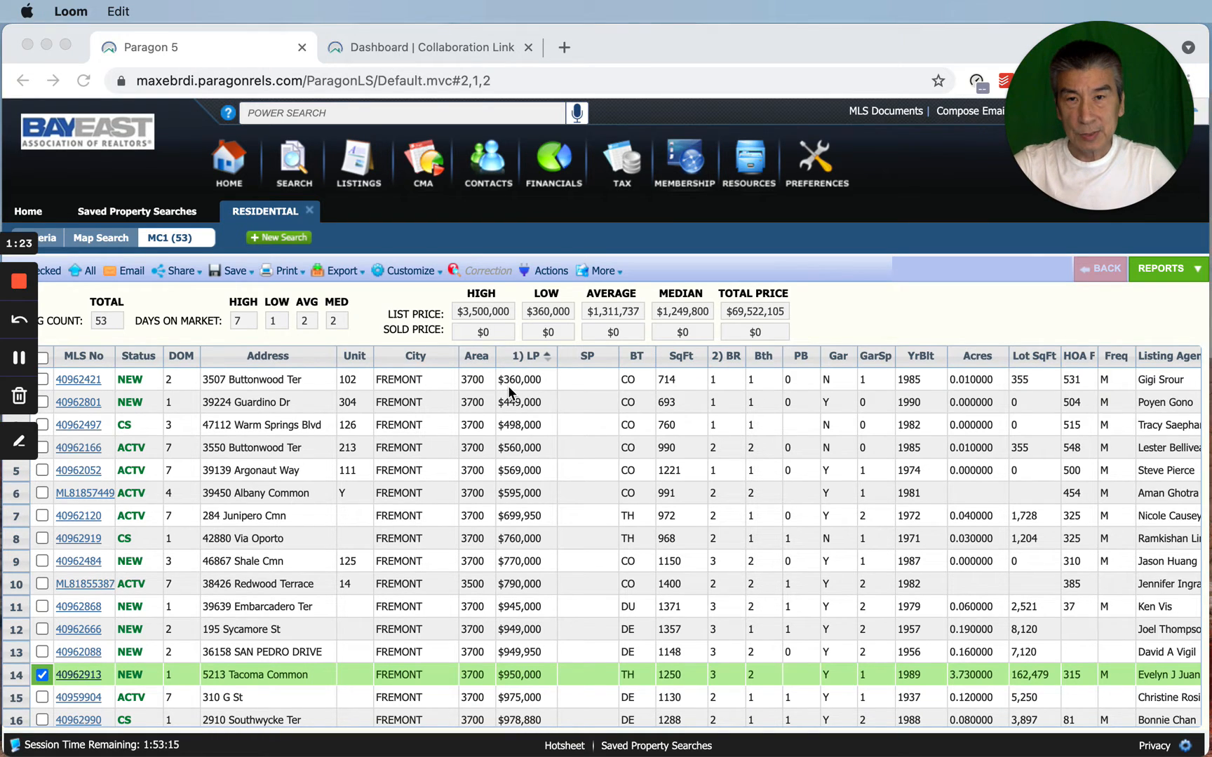
mouse_move(687, 394)
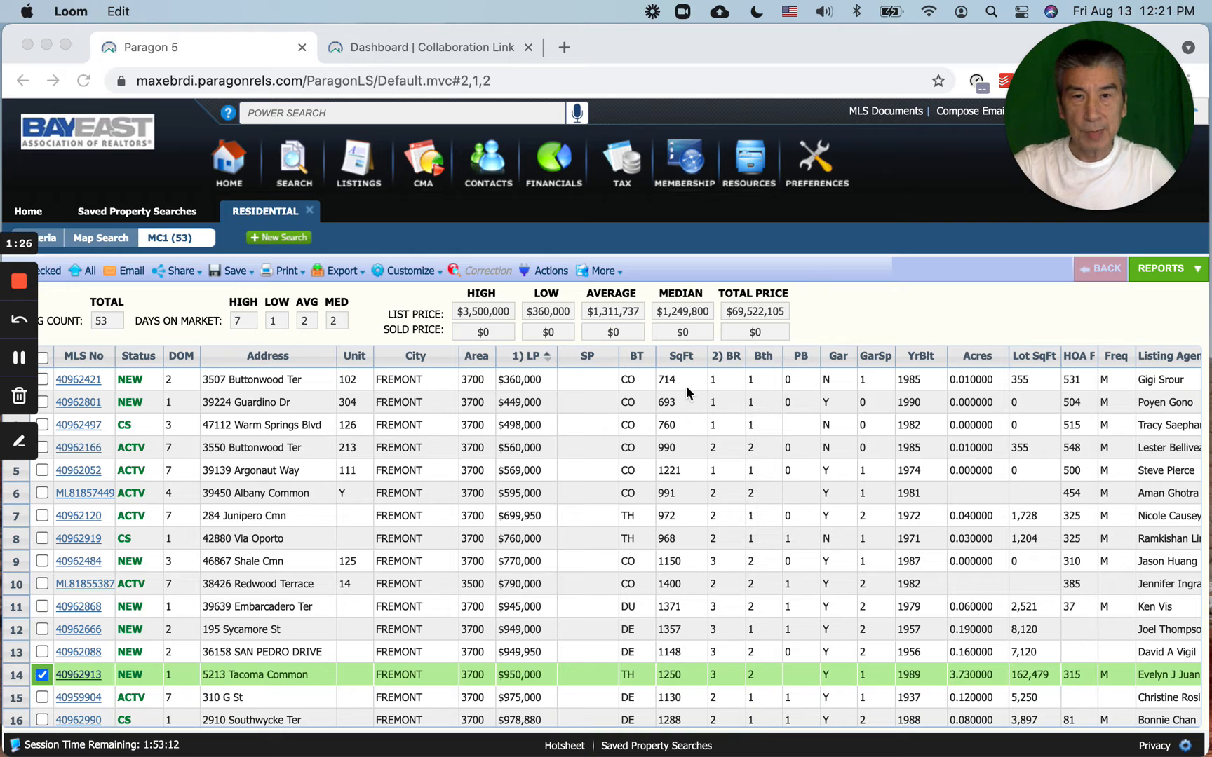
scroll("down", 3)
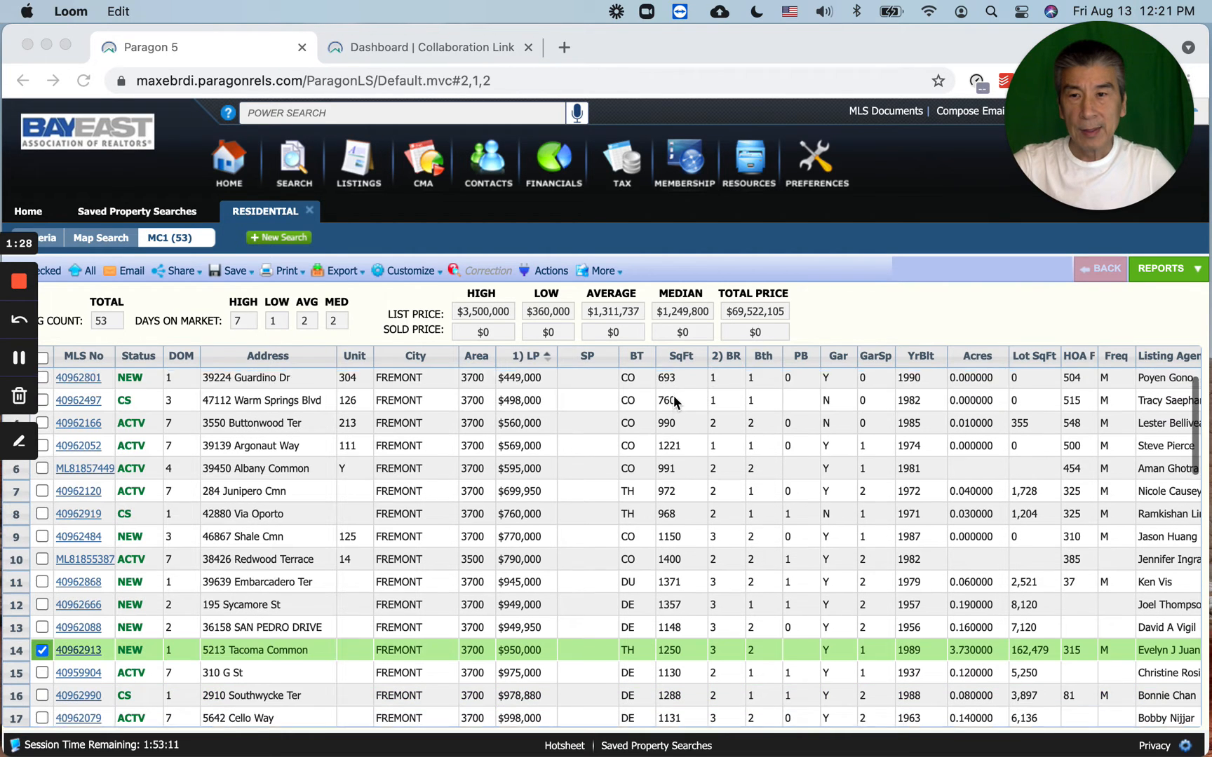
scroll("down", 3)
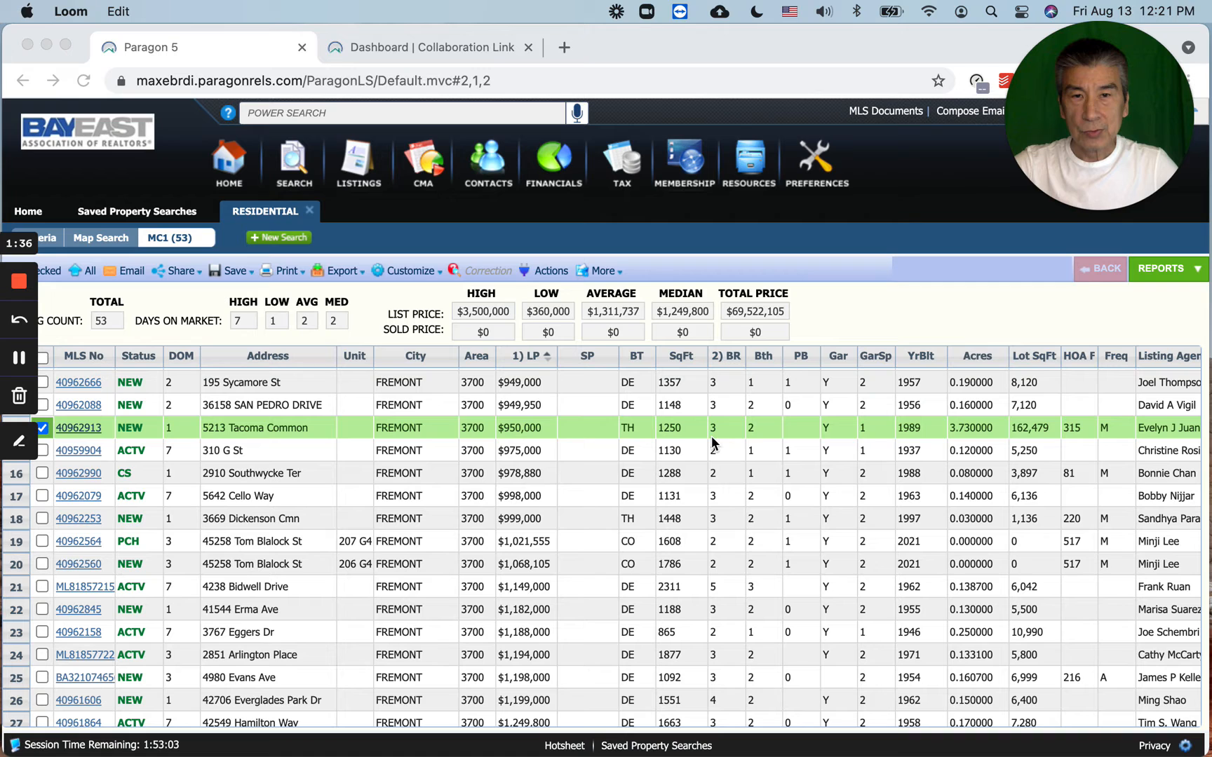
mouse_move(673, 438)
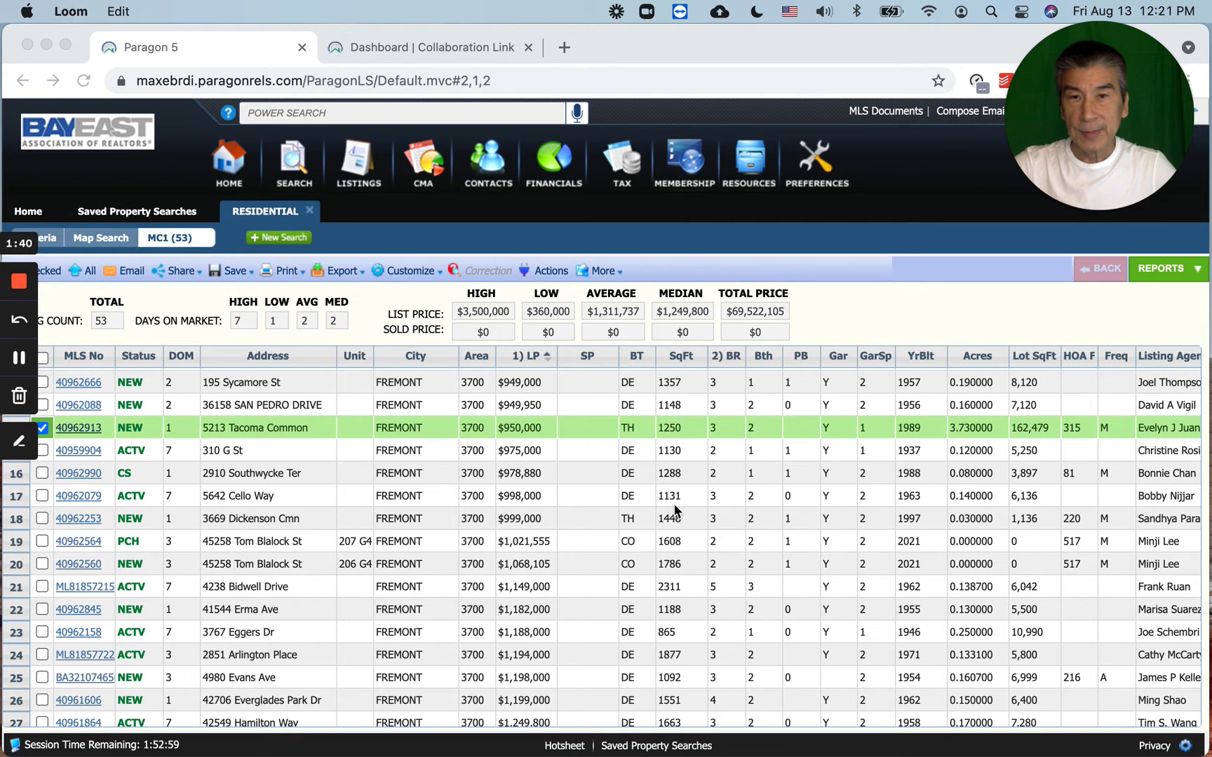
scroll("down", 3)
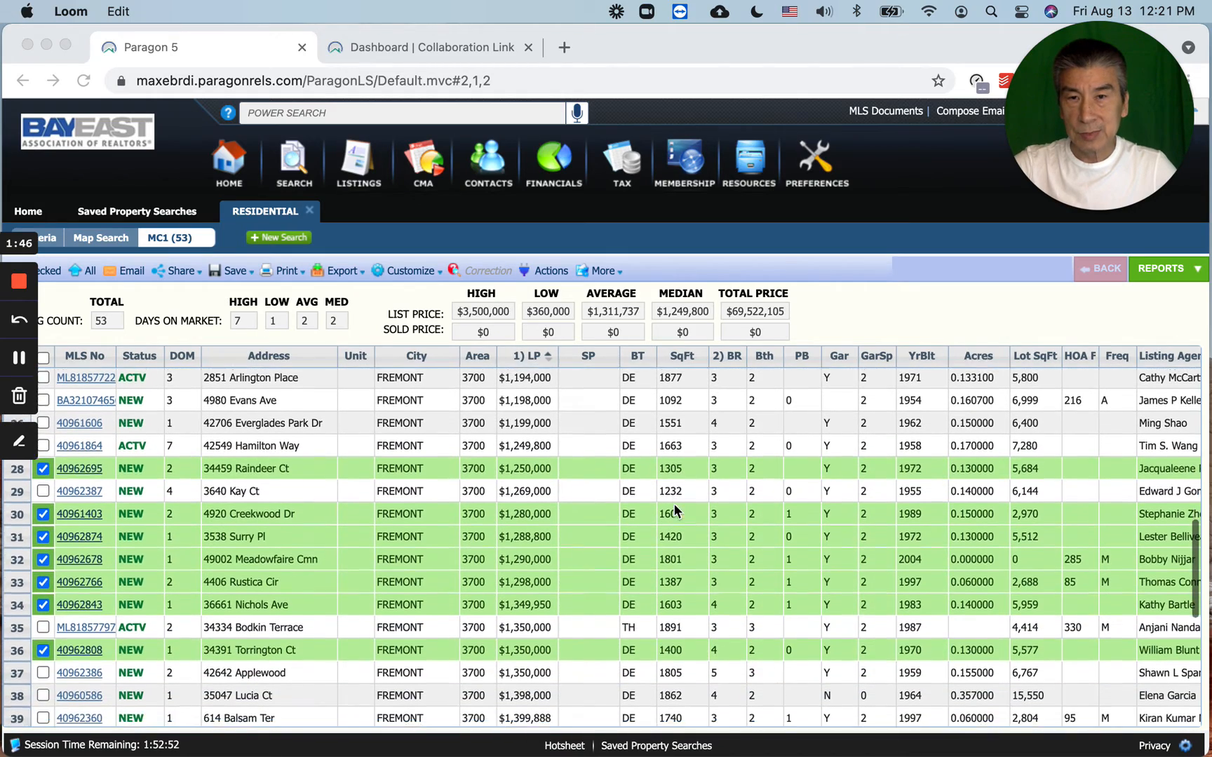
scroll("down", 3)
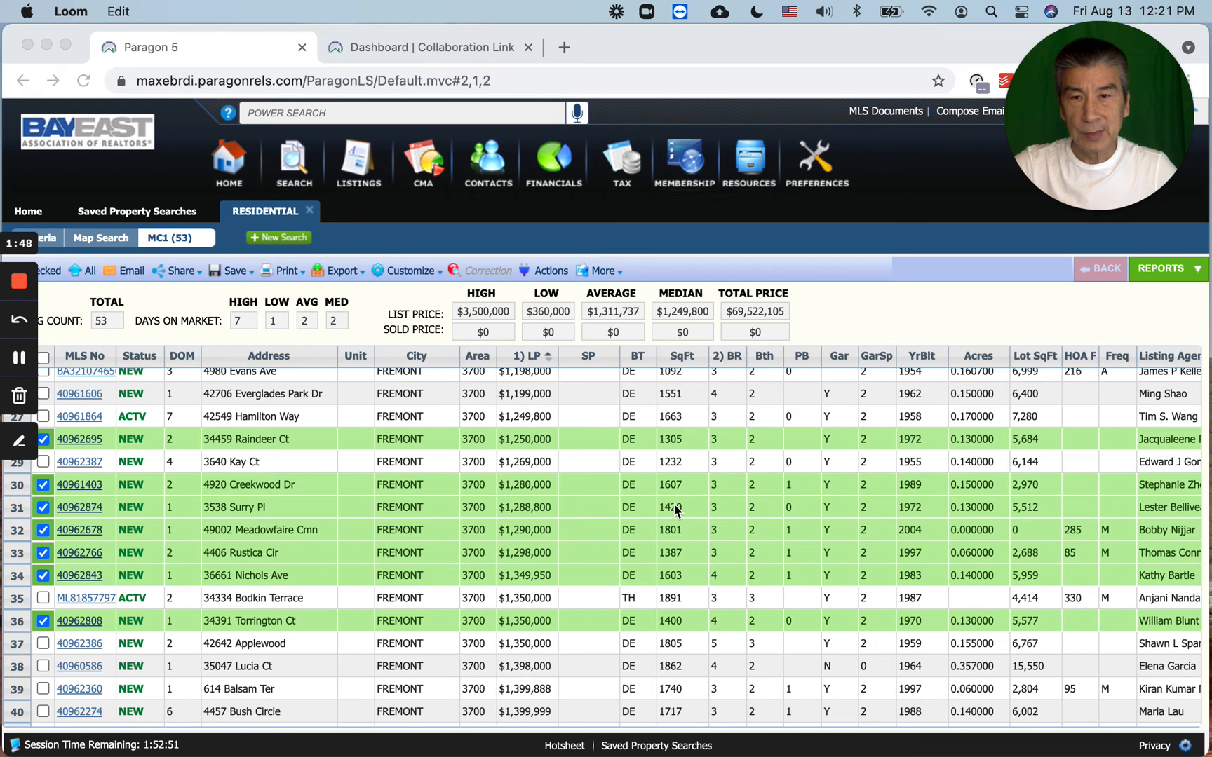
scroll("down", 3)
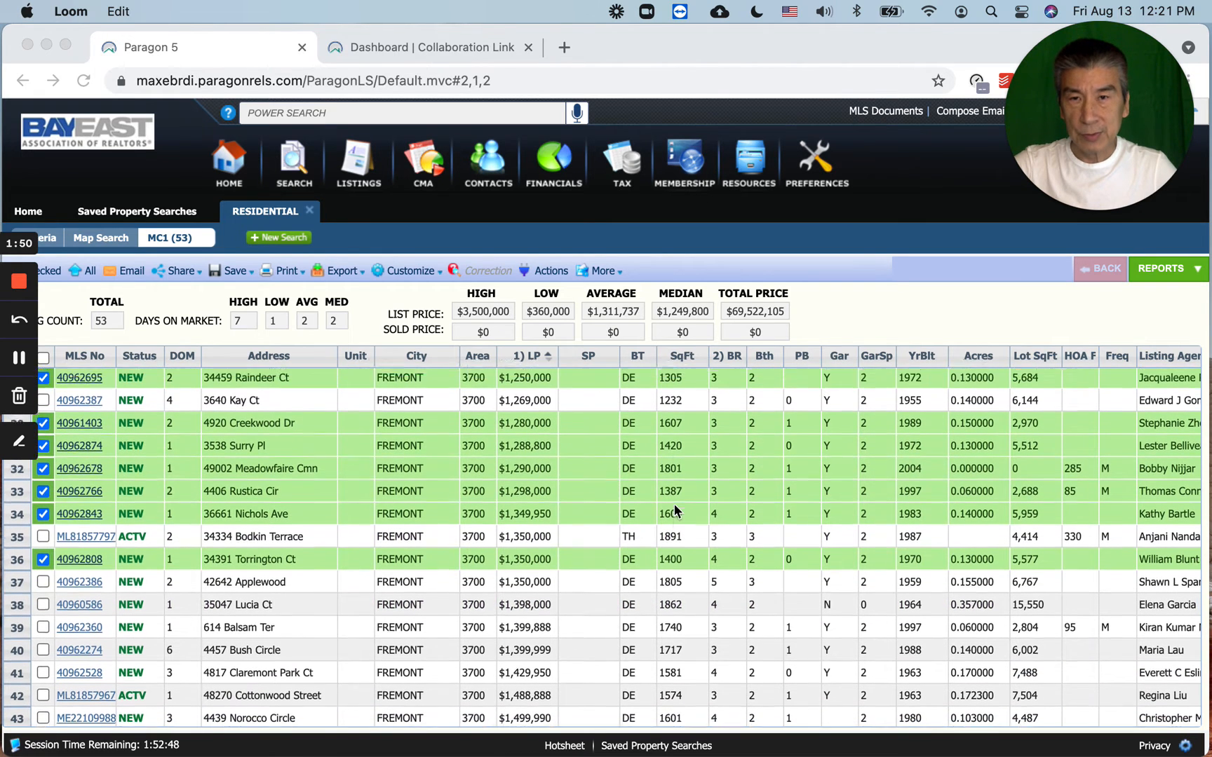
scroll("up", 3)
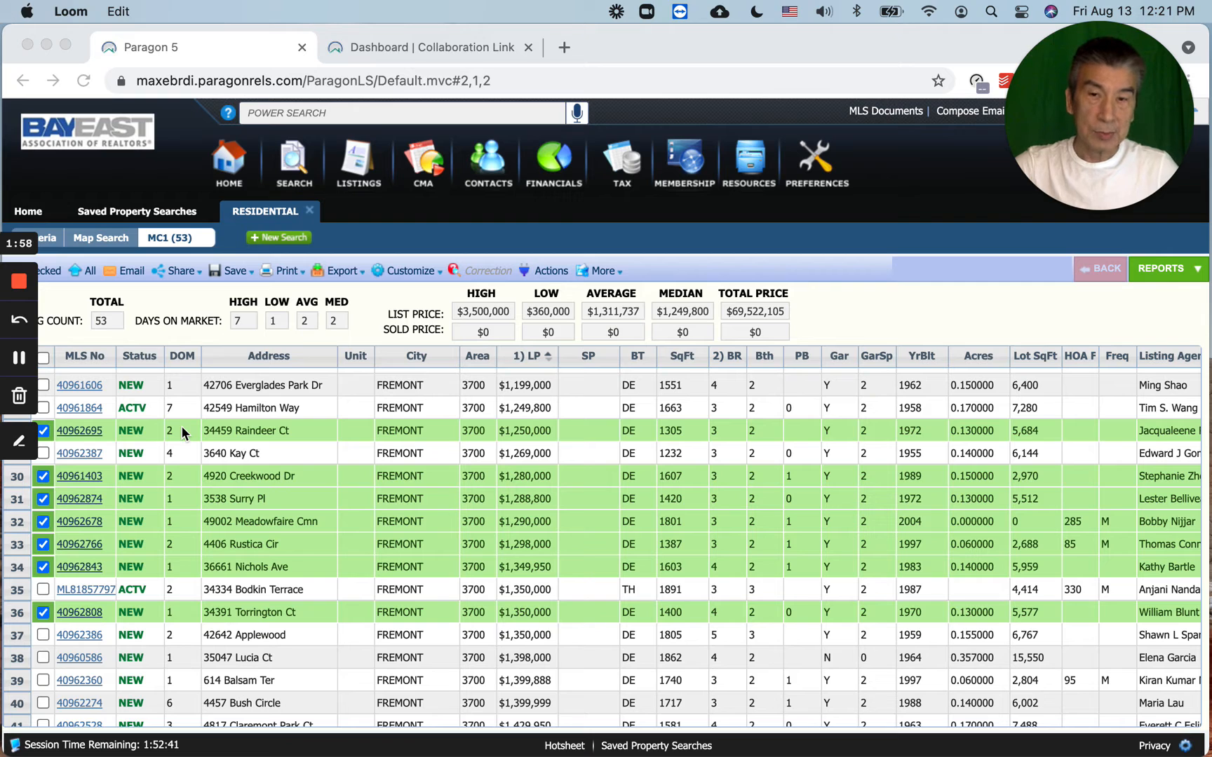
mouse_move(519, 627)
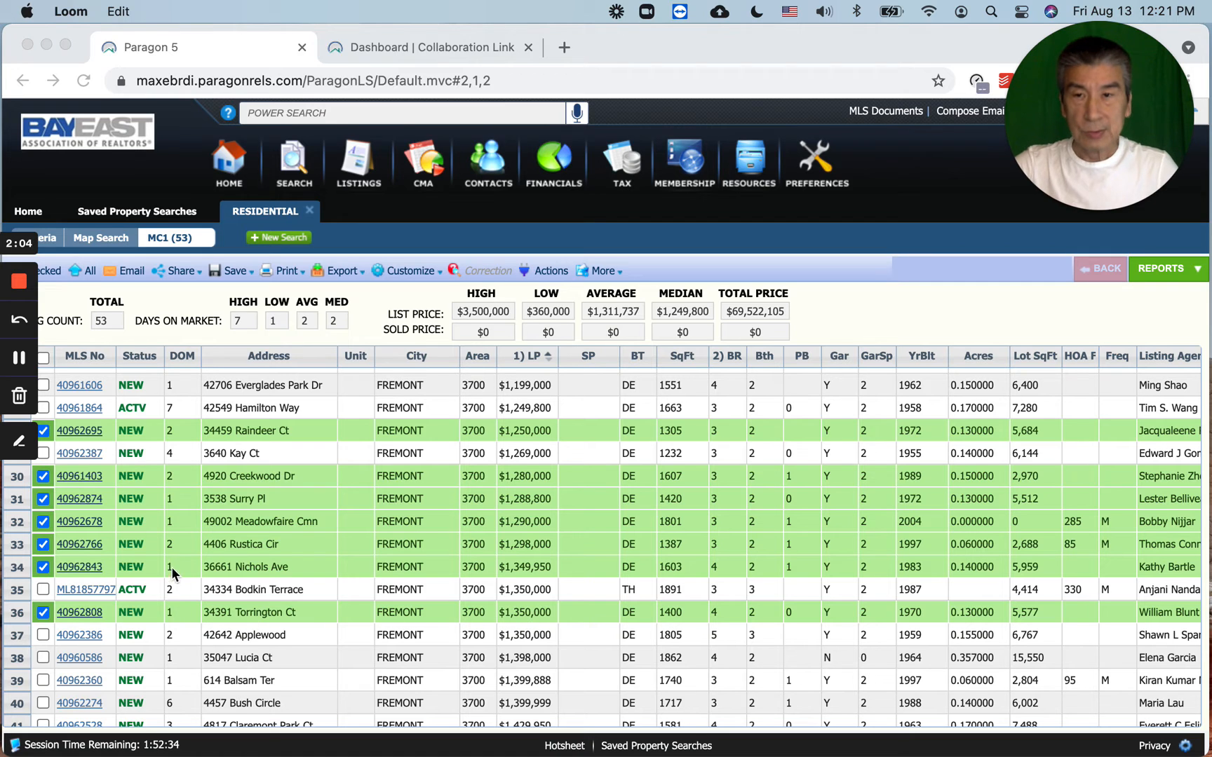
mouse_move(244, 471)
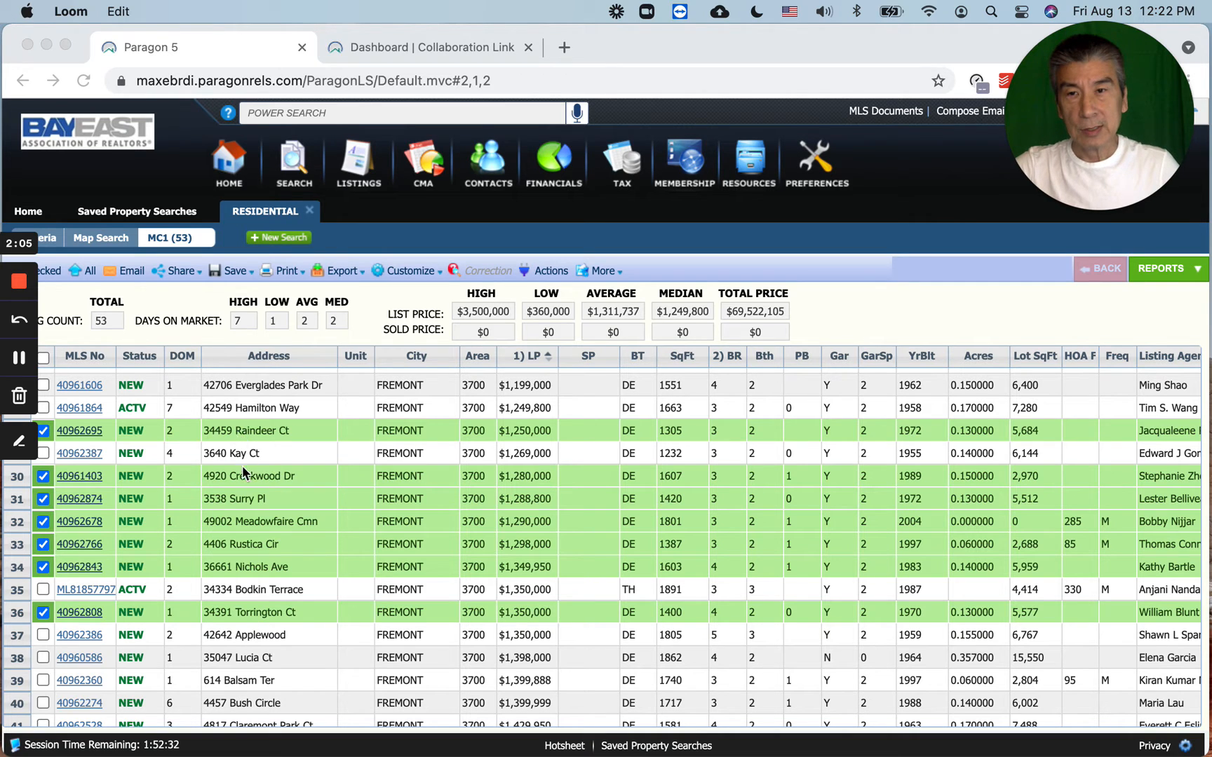
mouse_move(253, 513)
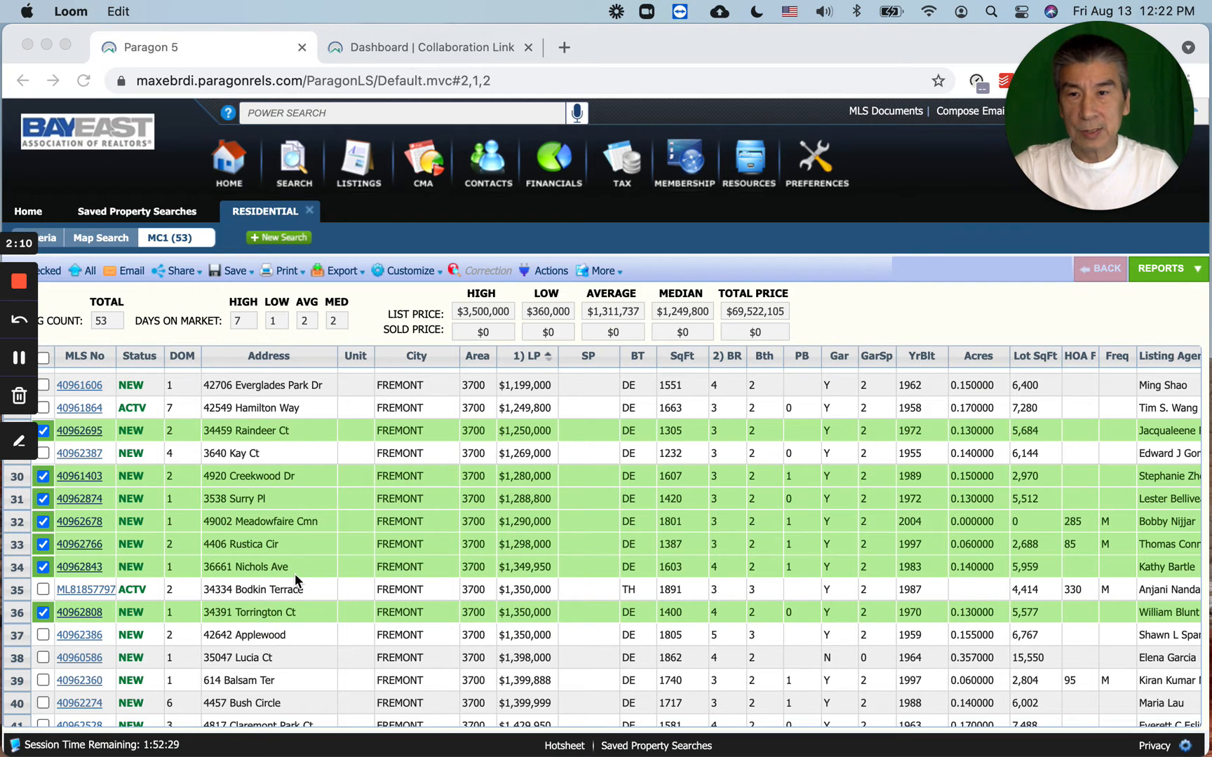
scroll("down", 3)
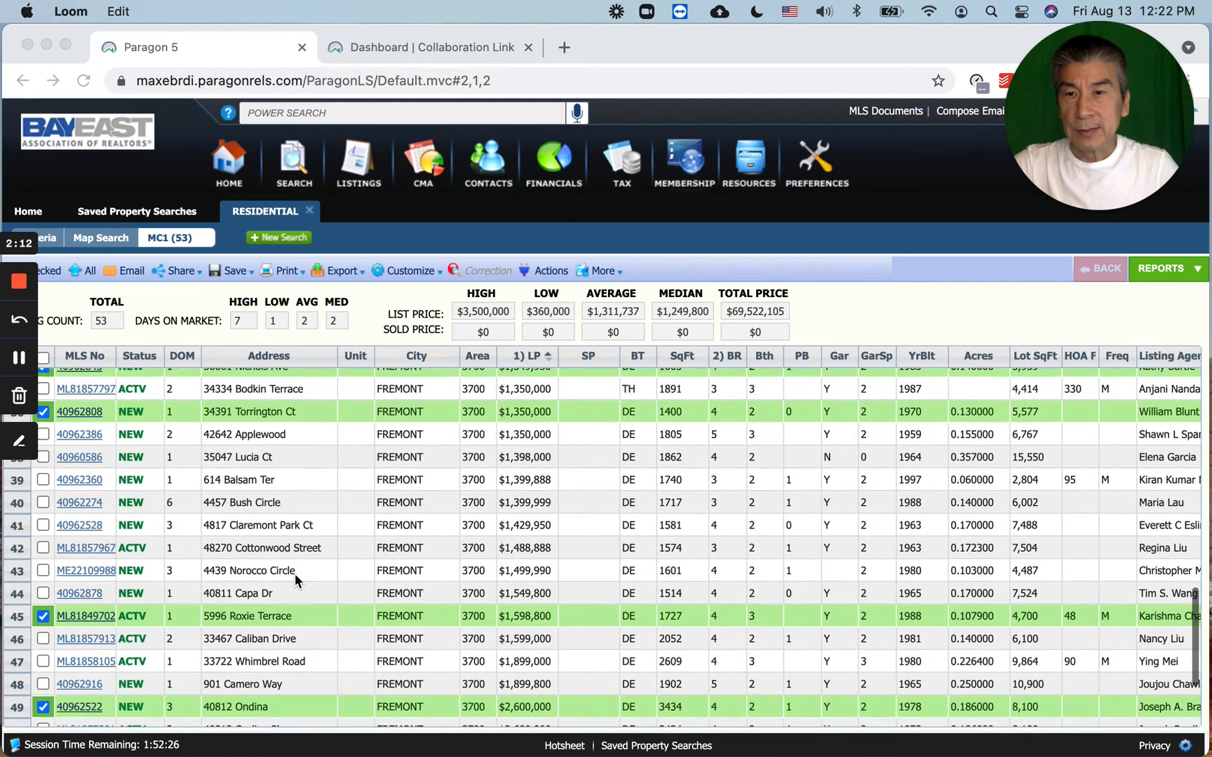
scroll("down", 3)
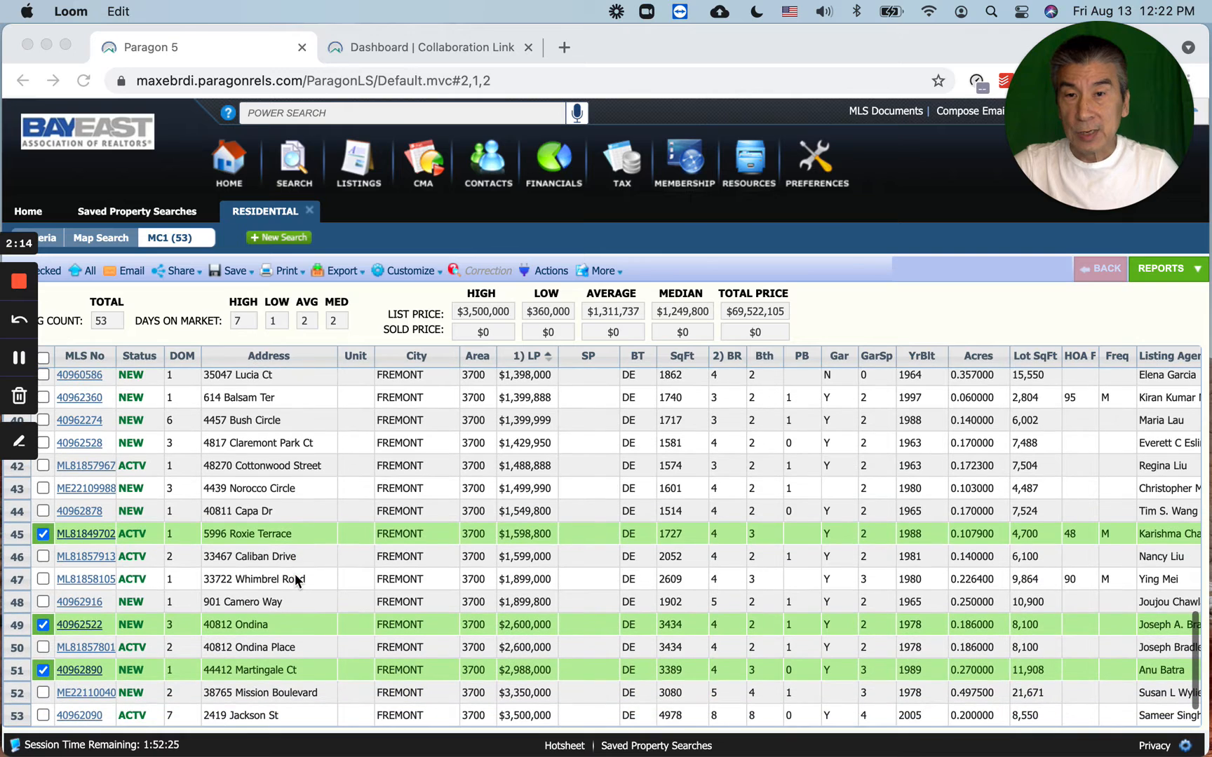
mouse_move(502, 537)
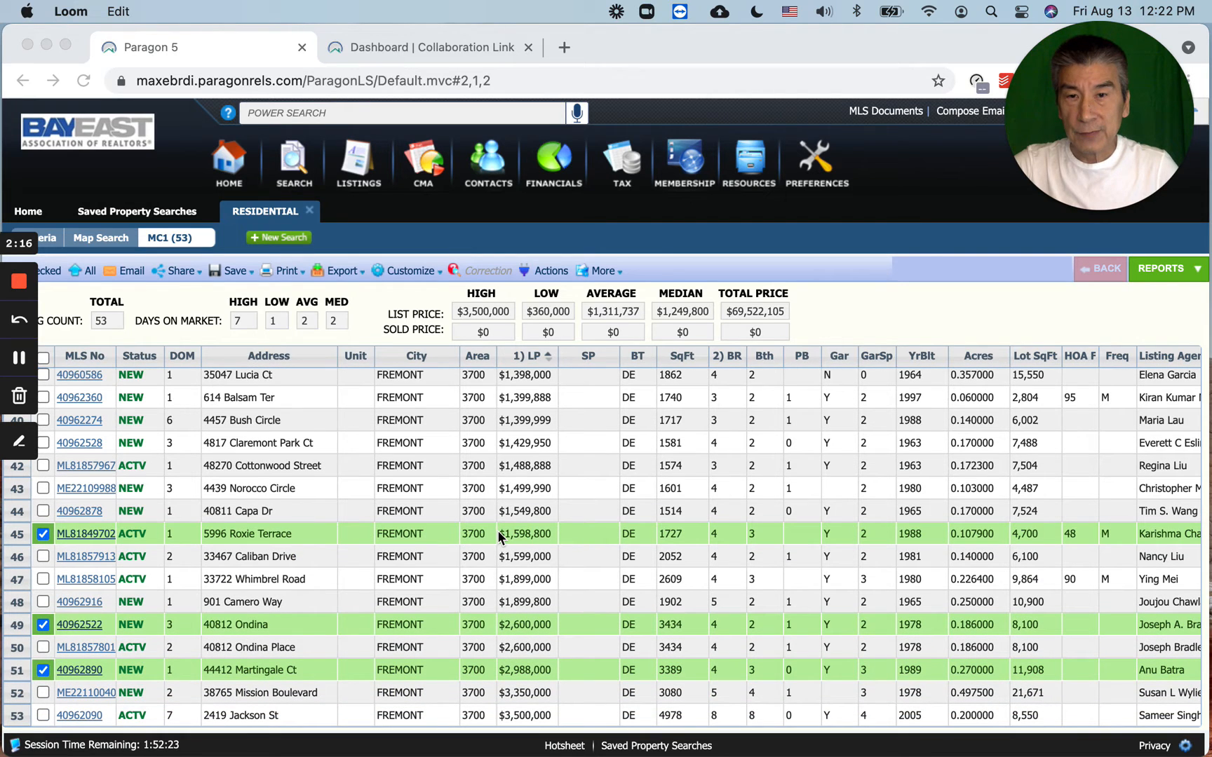
mouse_move(522, 637)
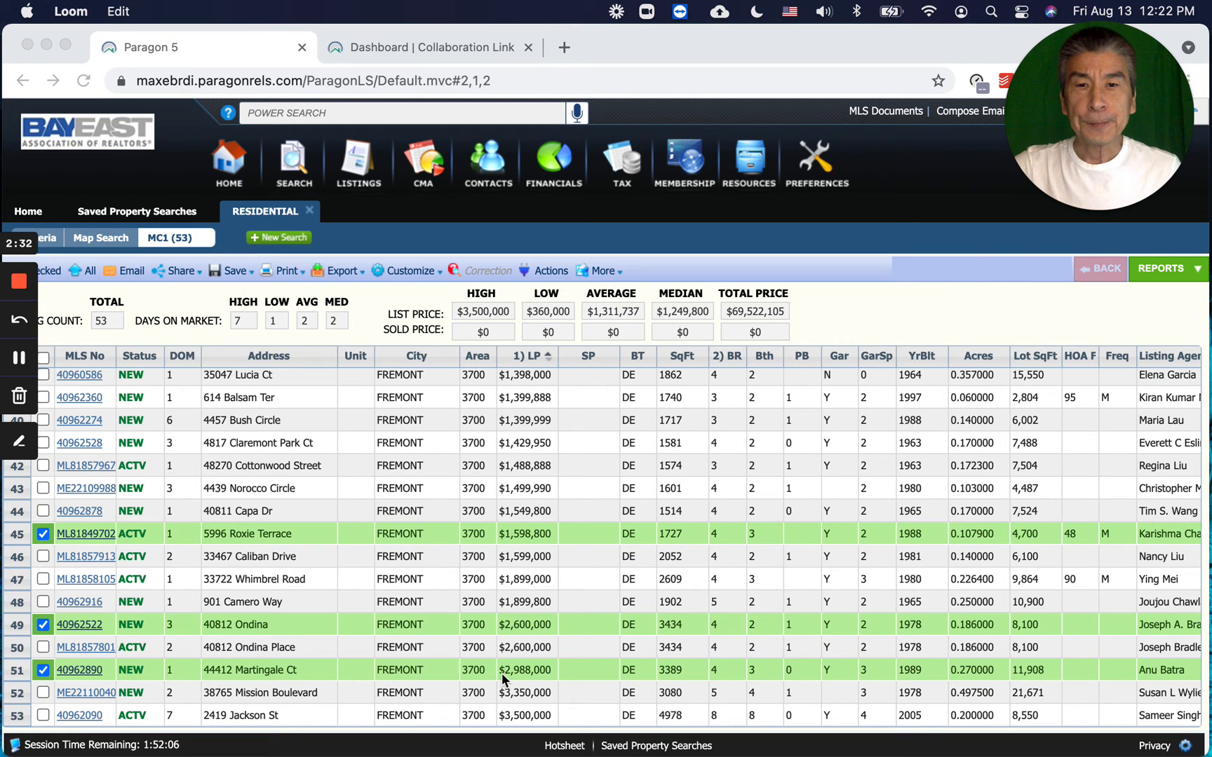
mouse_move(502, 640)
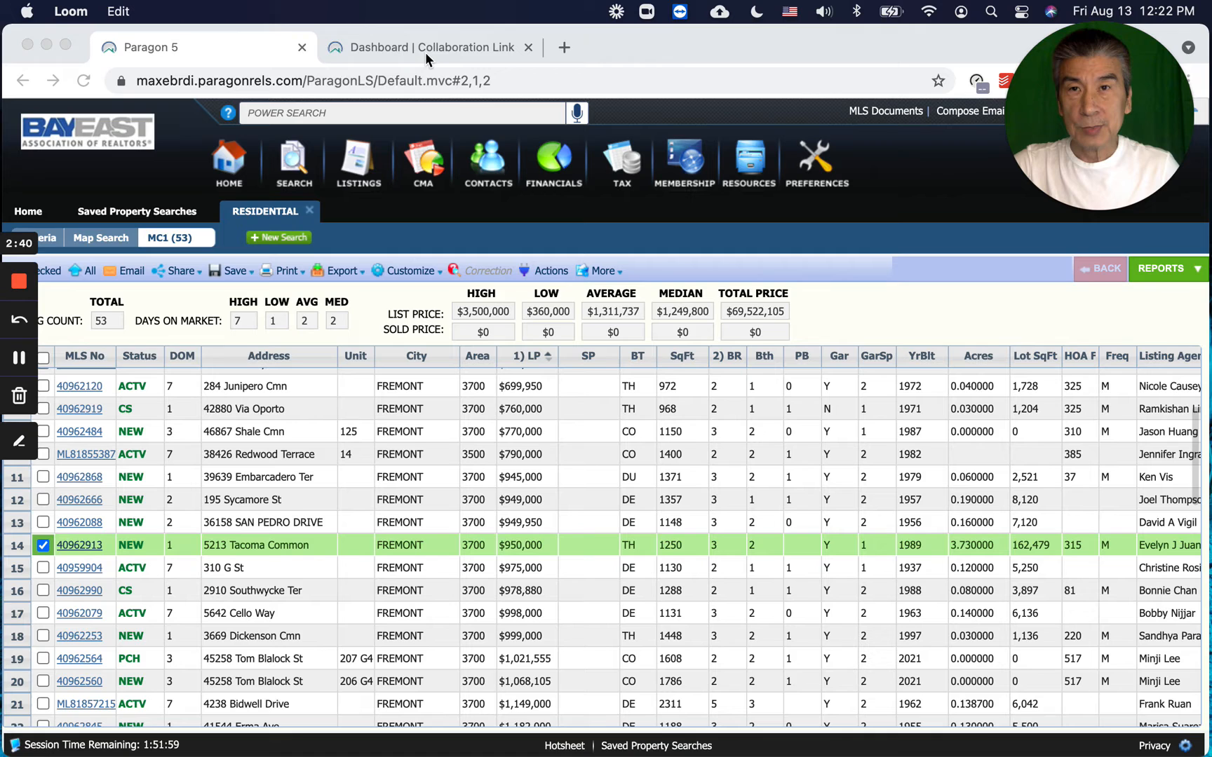
left_click(428, 48)
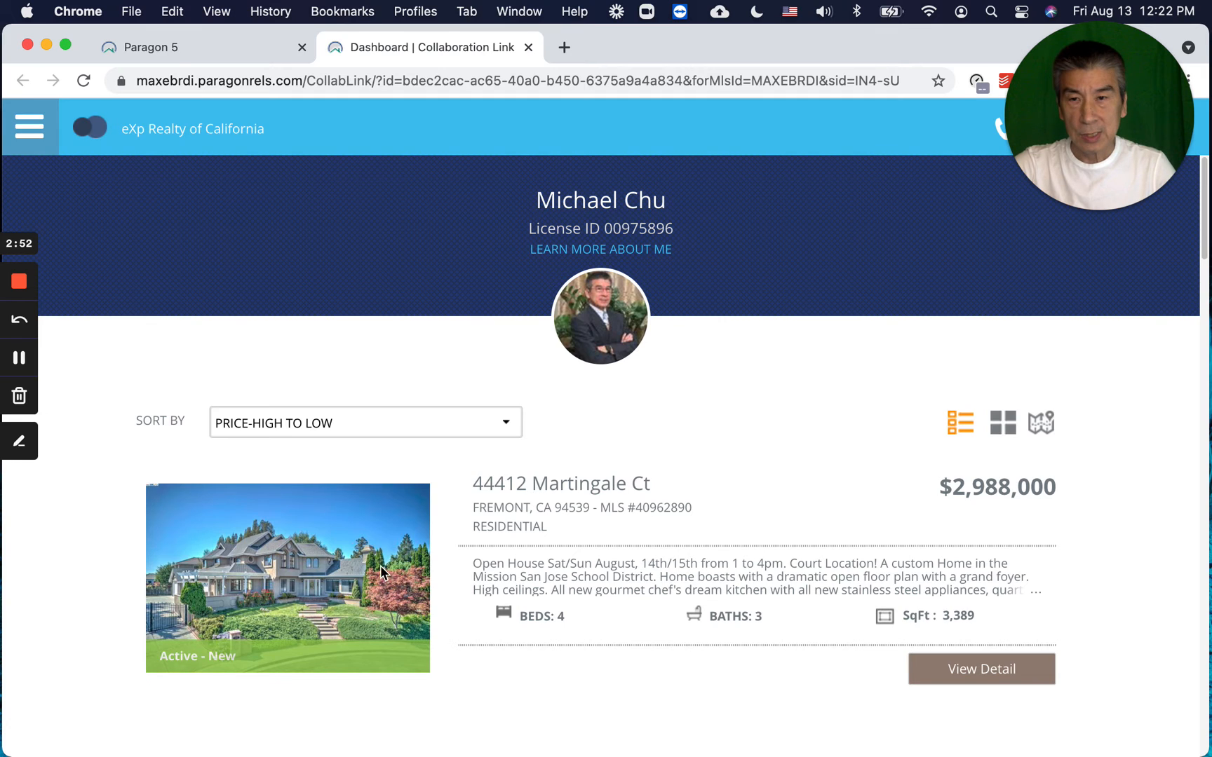
mouse_move(297, 587)
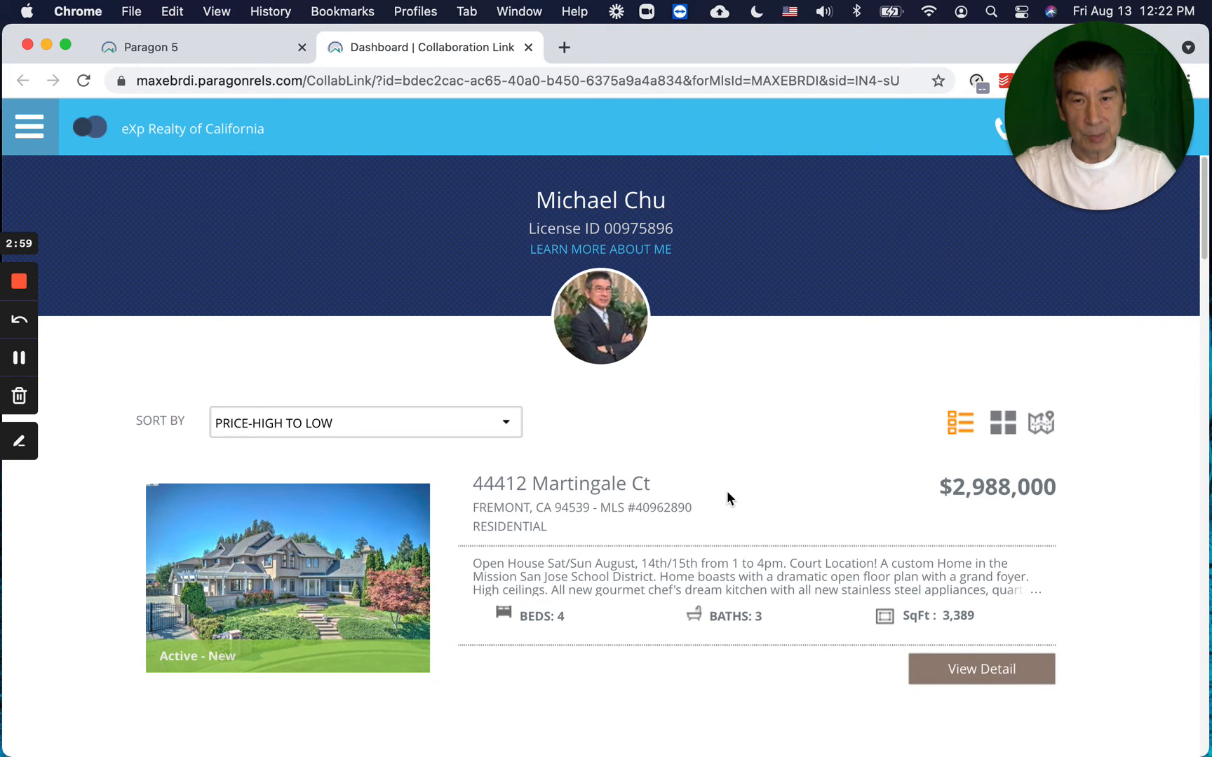
scroll("down", 3)
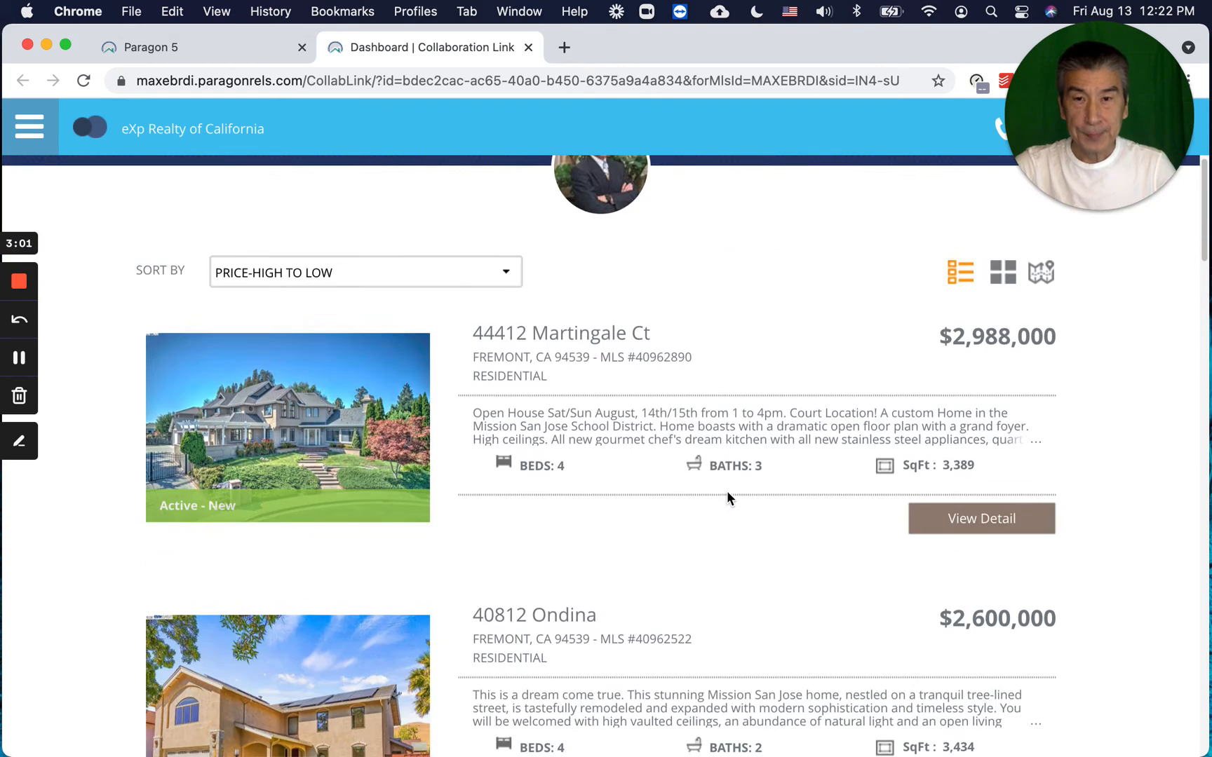
scroll("down", 3)
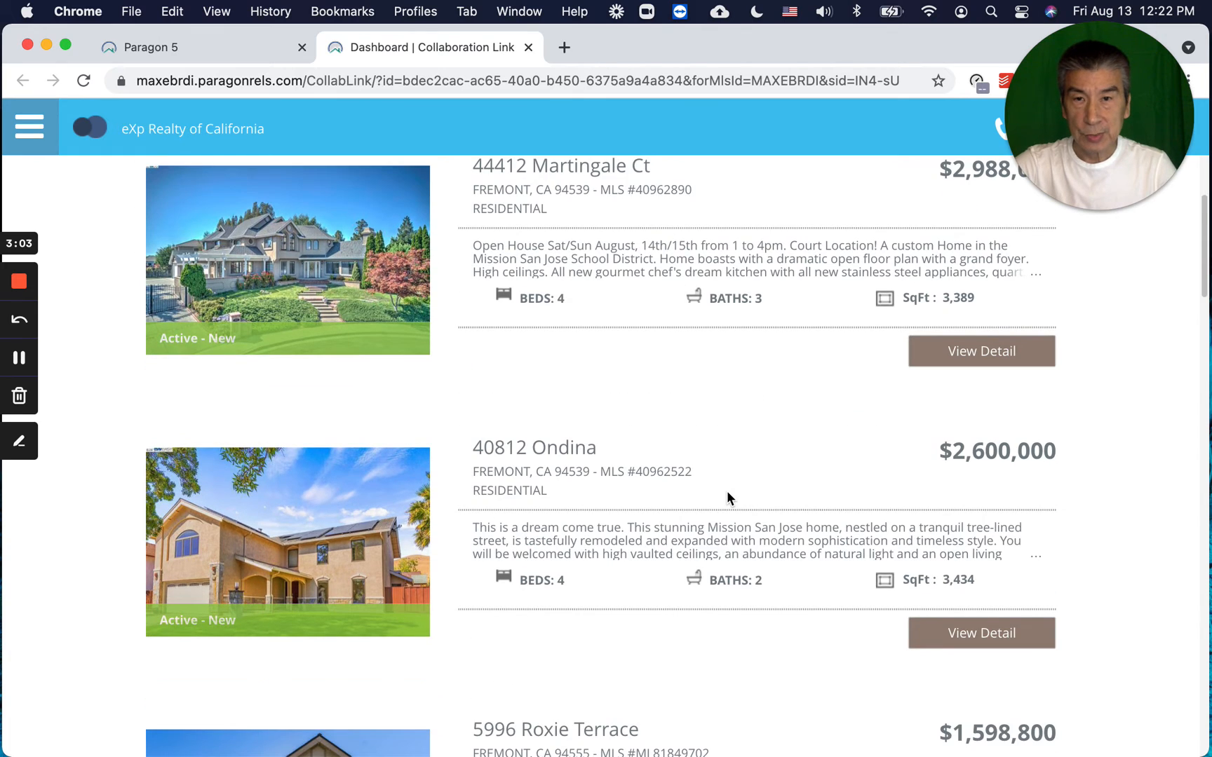
scroll("down", 3)
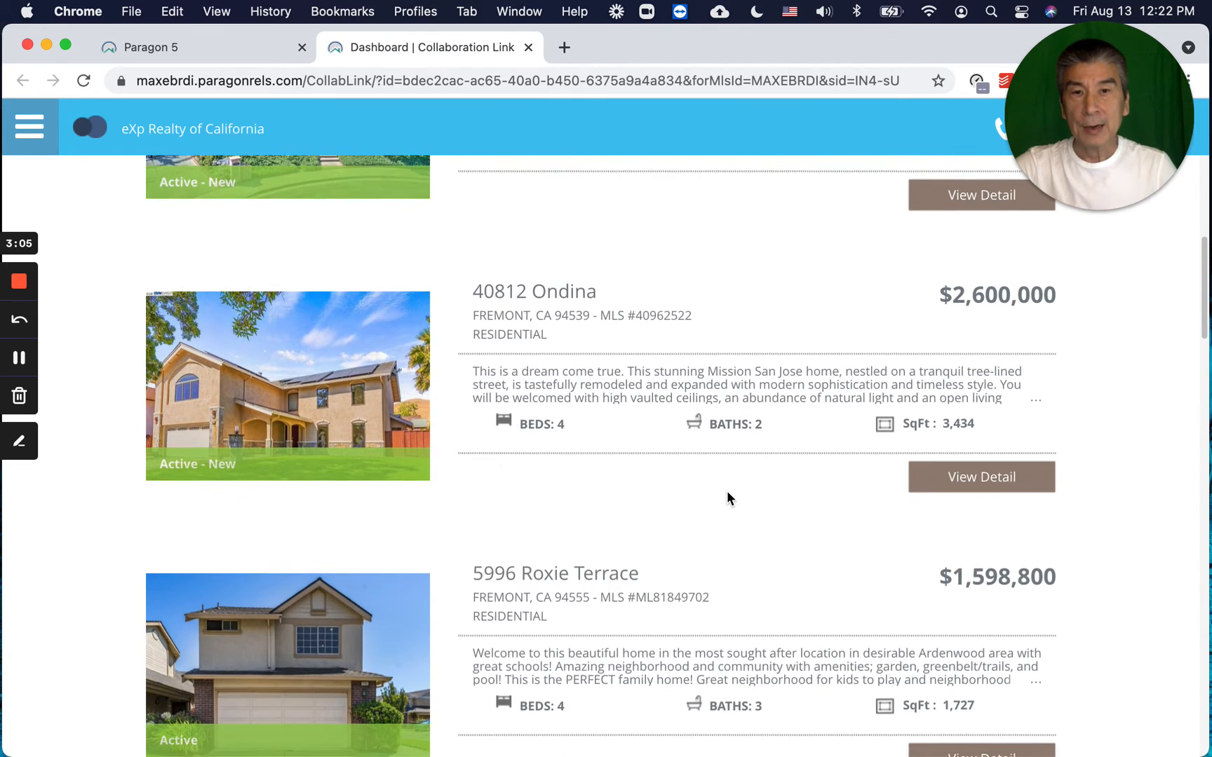
scroll("down", 3)
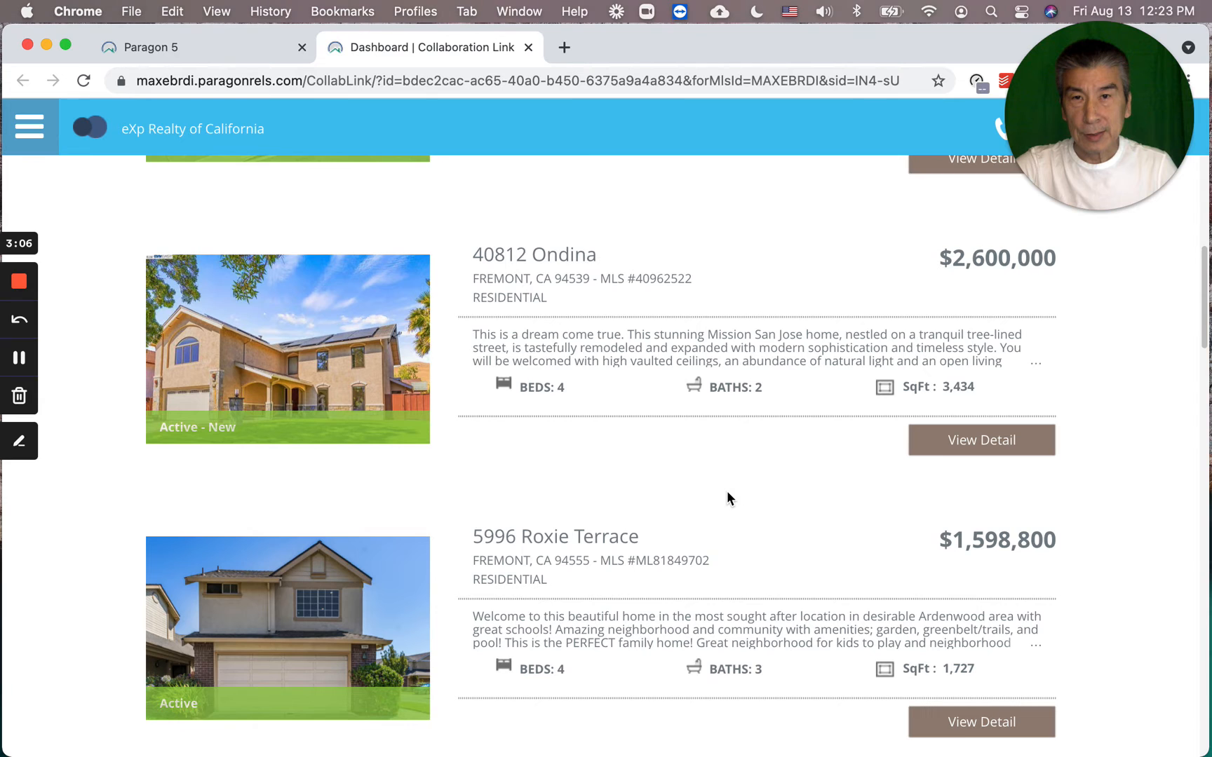
scroll("down", 3)
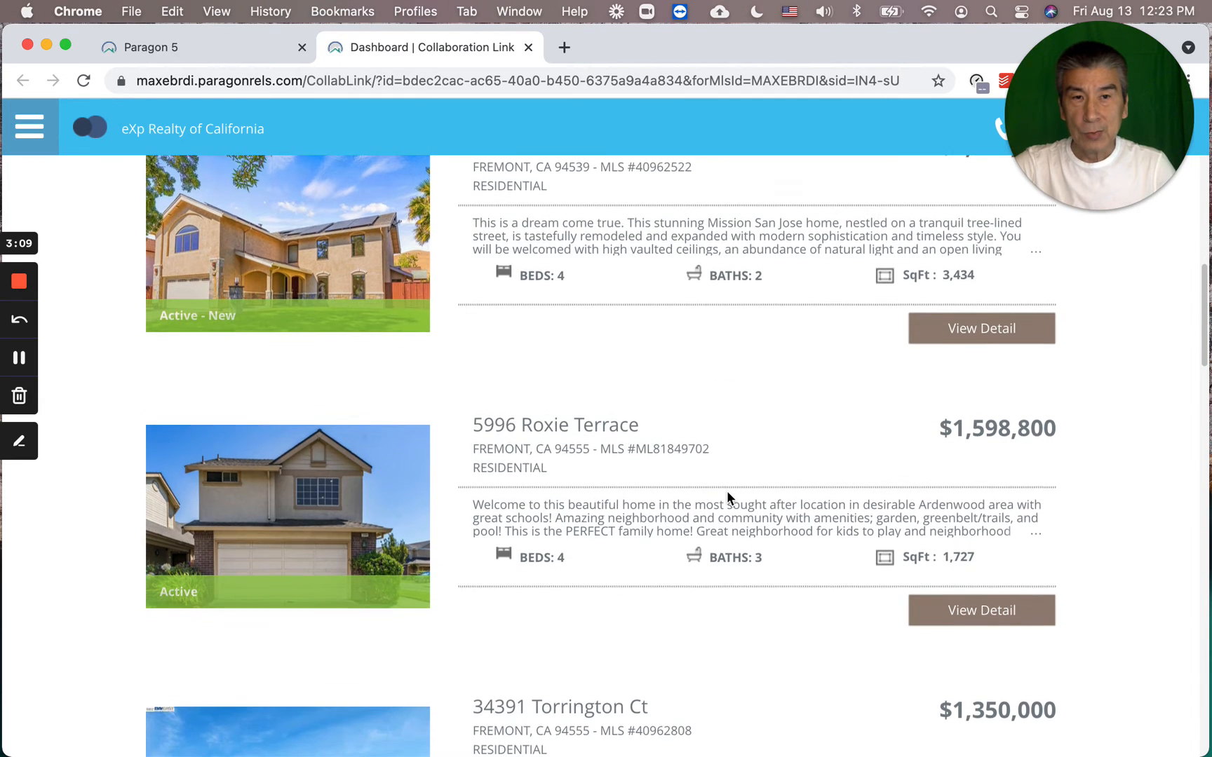
scroll("down", 3)
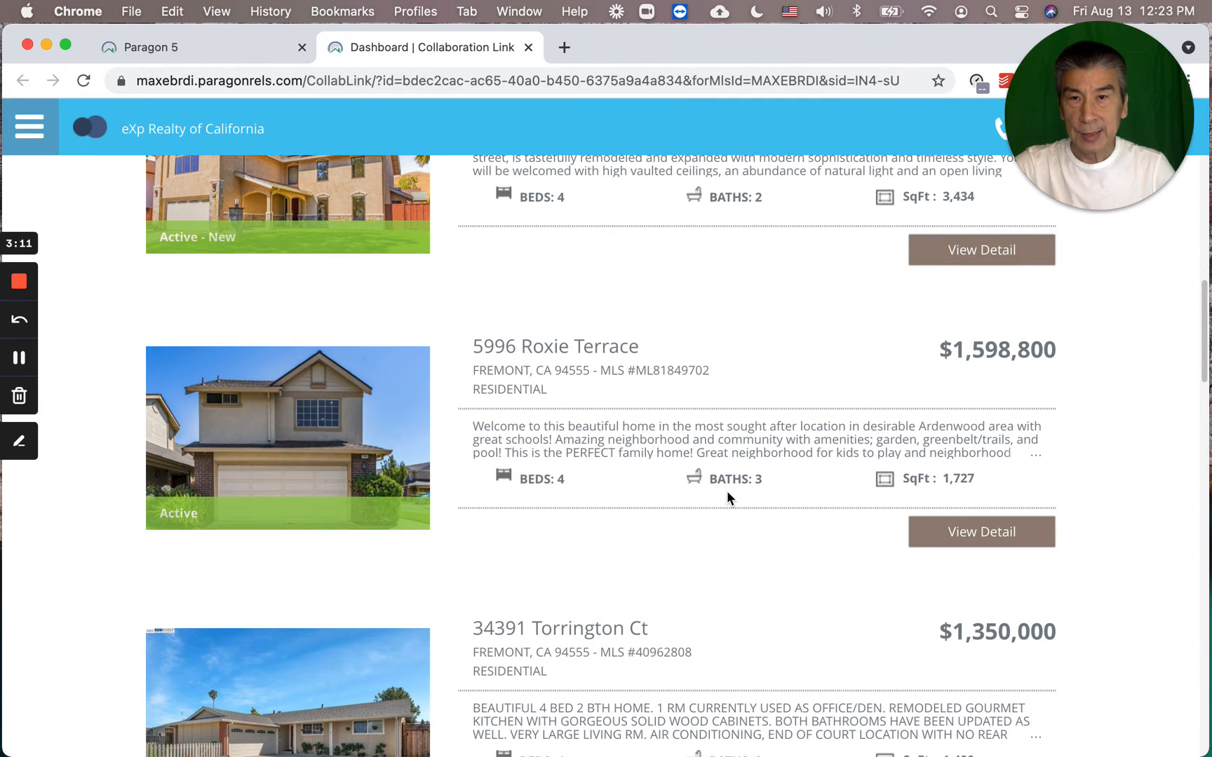
scroll("down", 3)
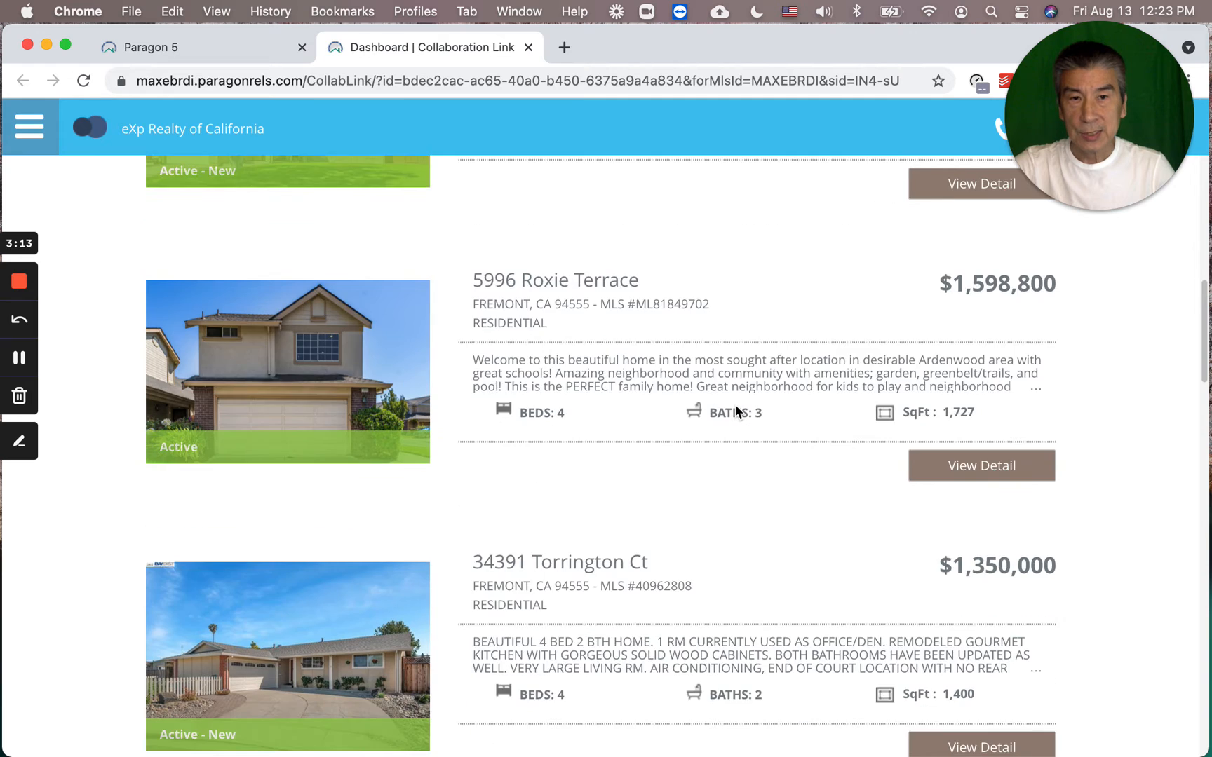
scroll("down", 3)
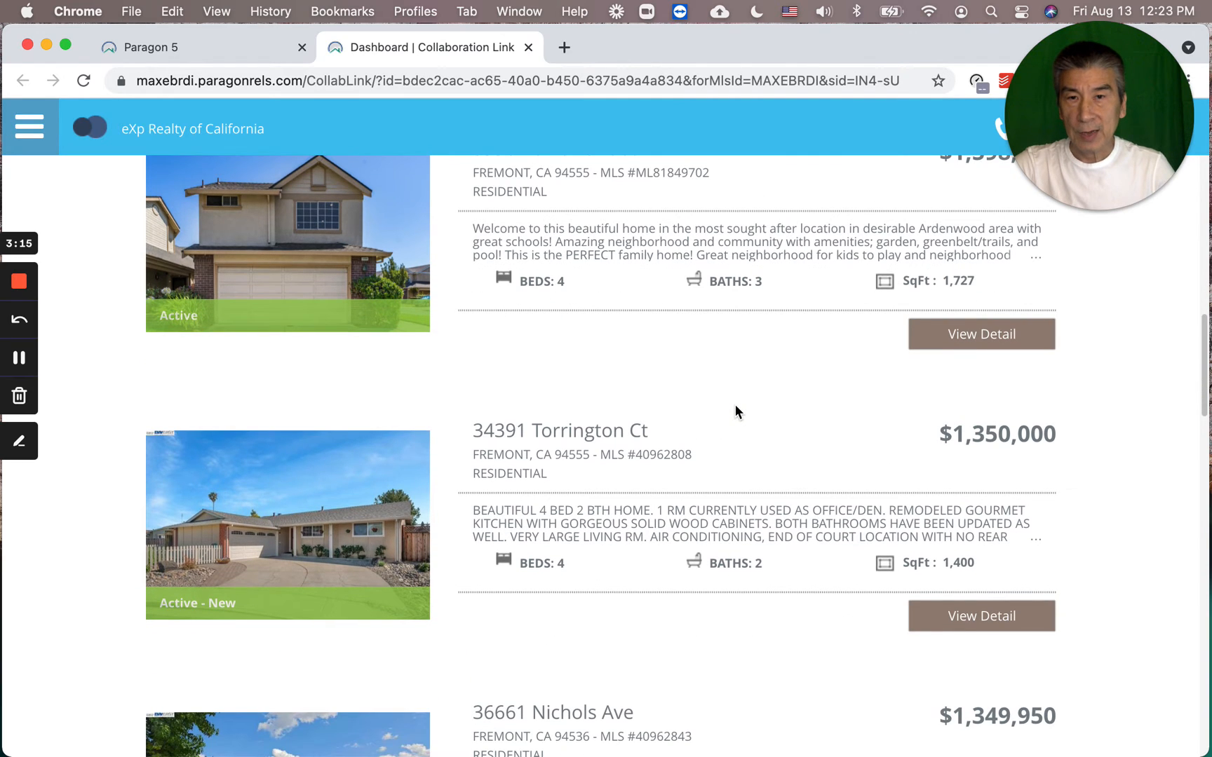
scroll("down", 3)
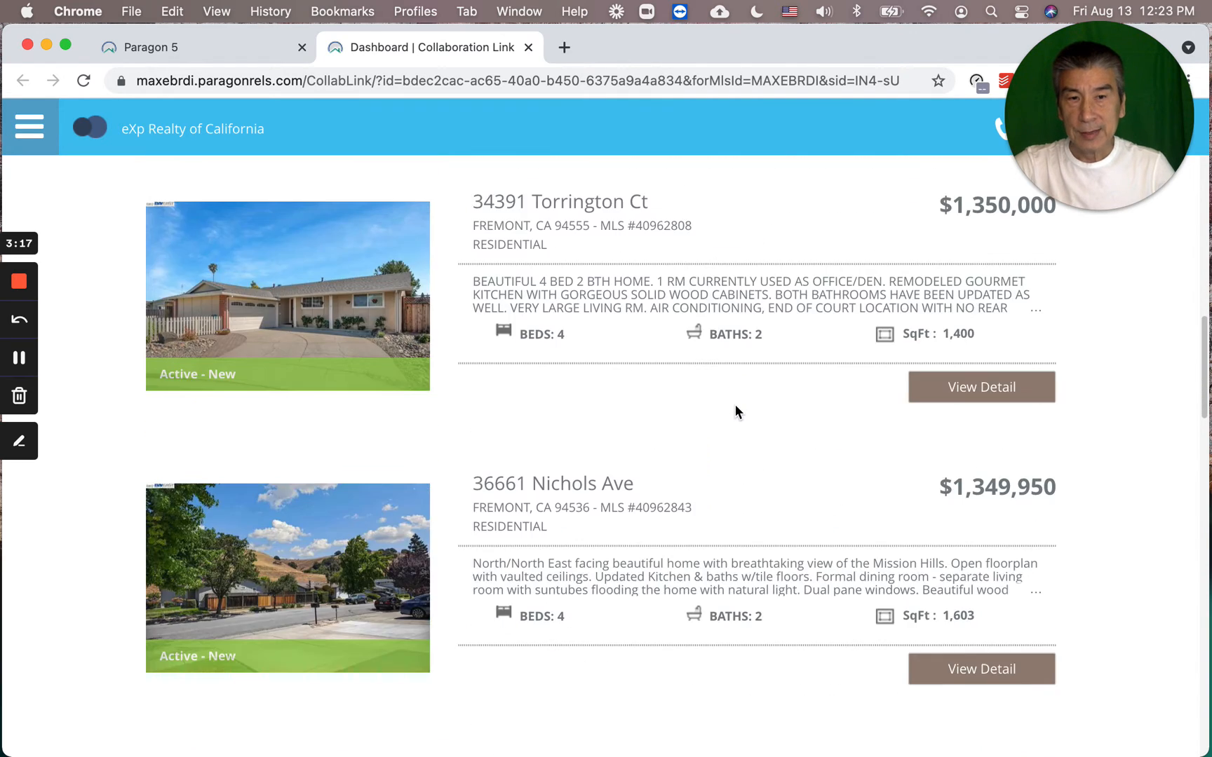
mouse_move(1024, 509)
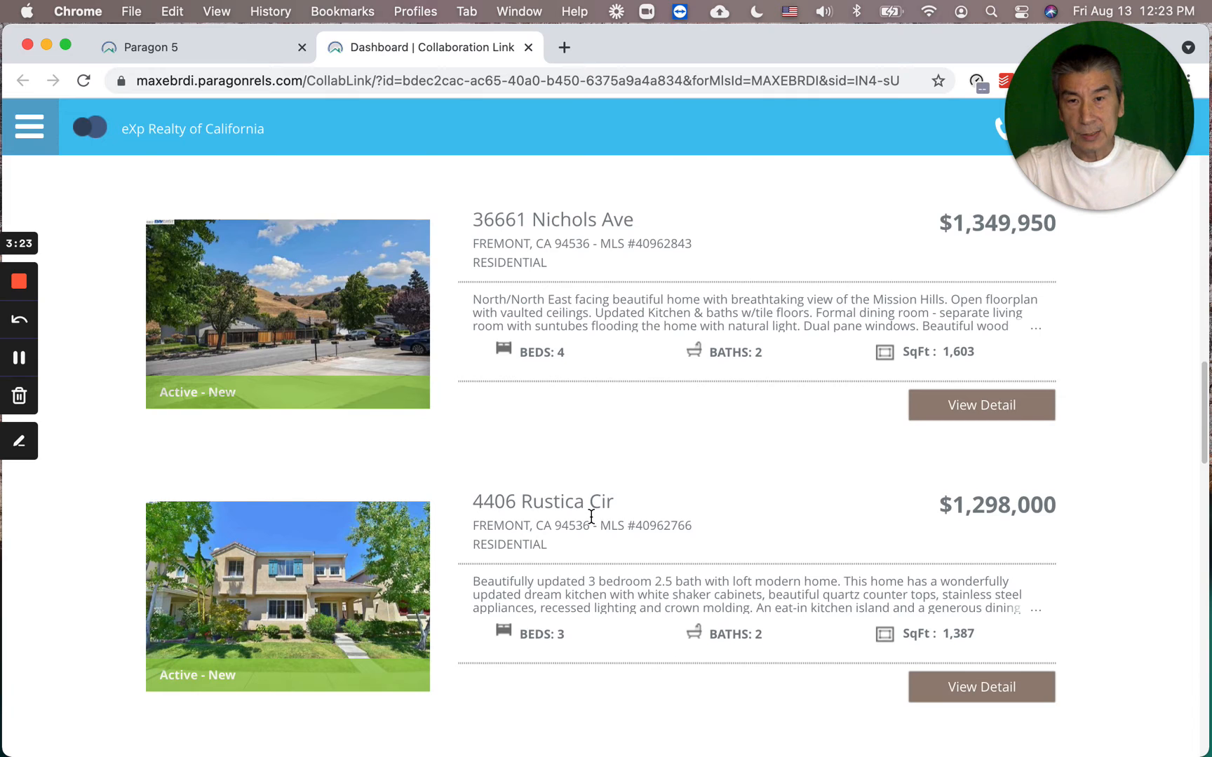
scroll("down", 3)
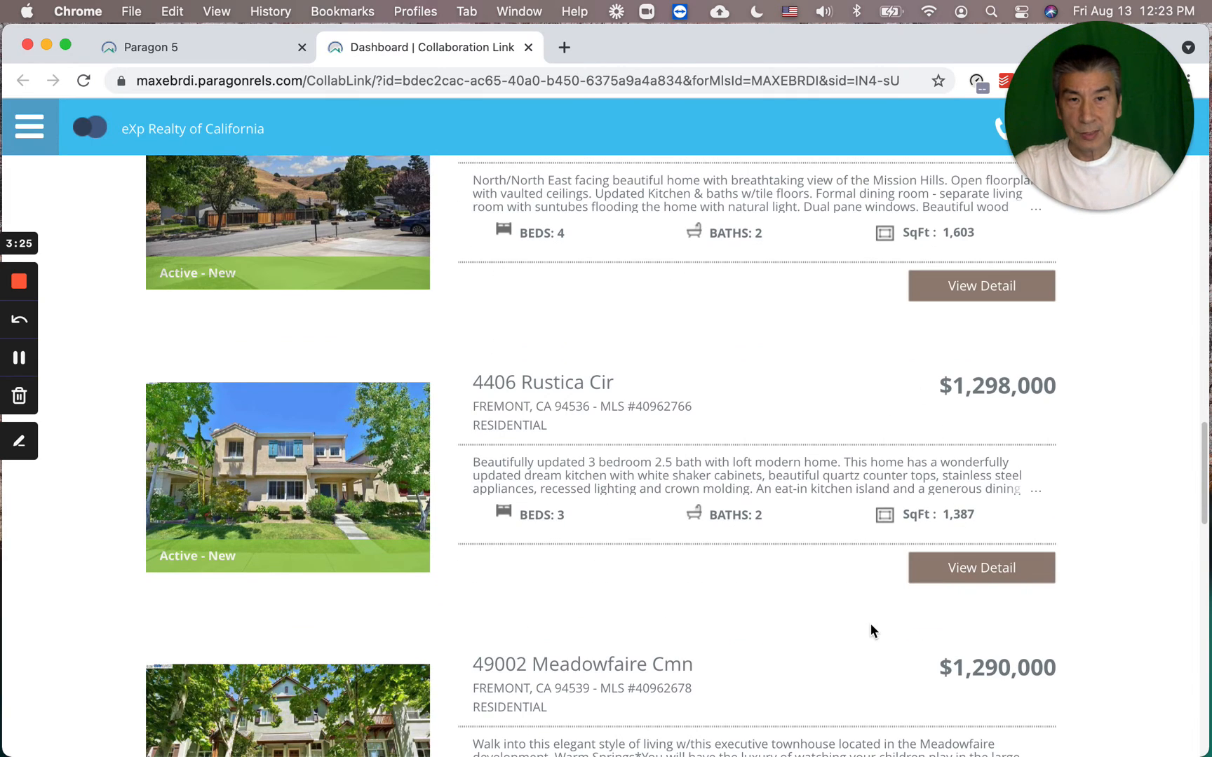
scroll("down", 3)
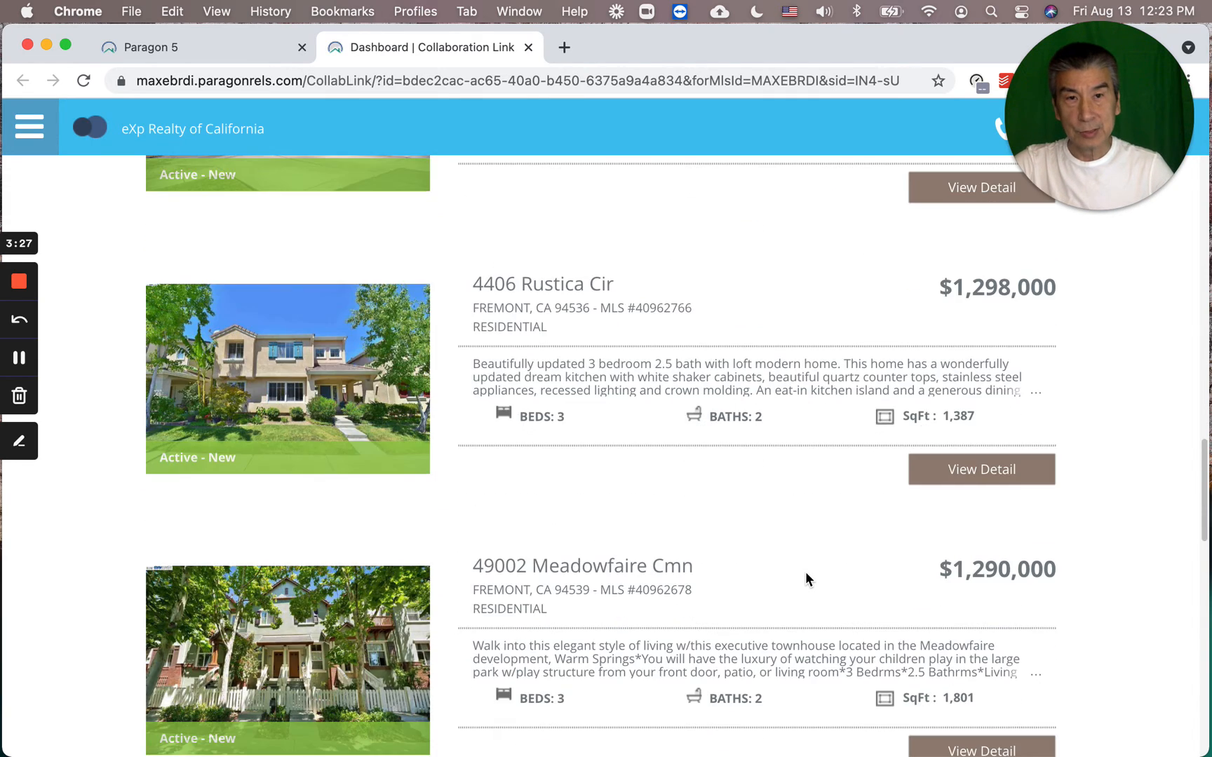
scroll("down", 3)
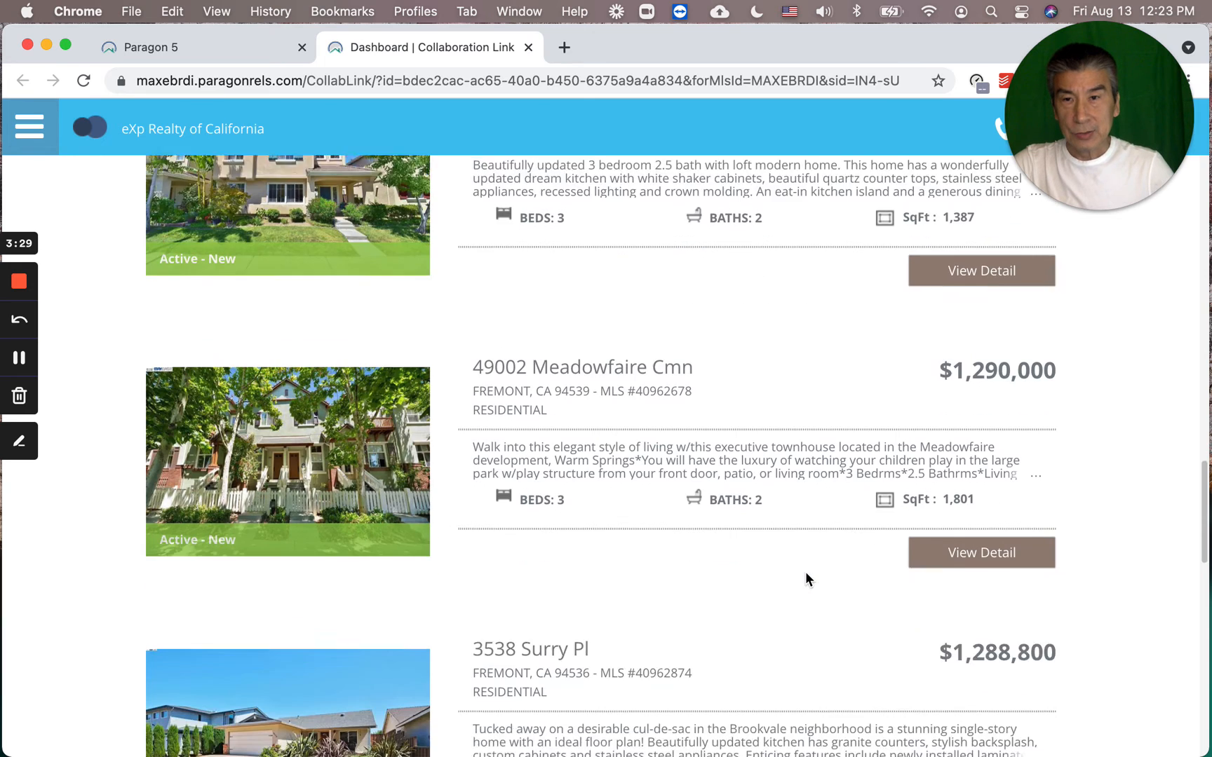
scroll("down", 3)
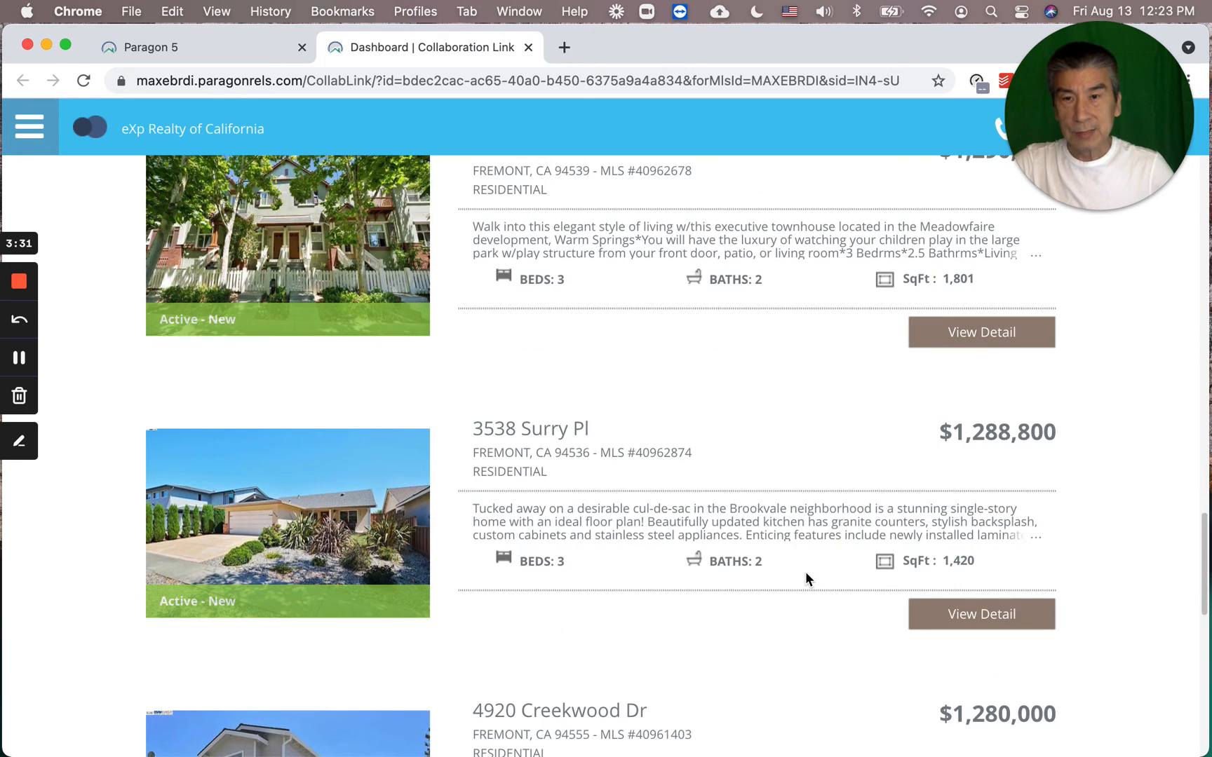
scroll("down", 3)
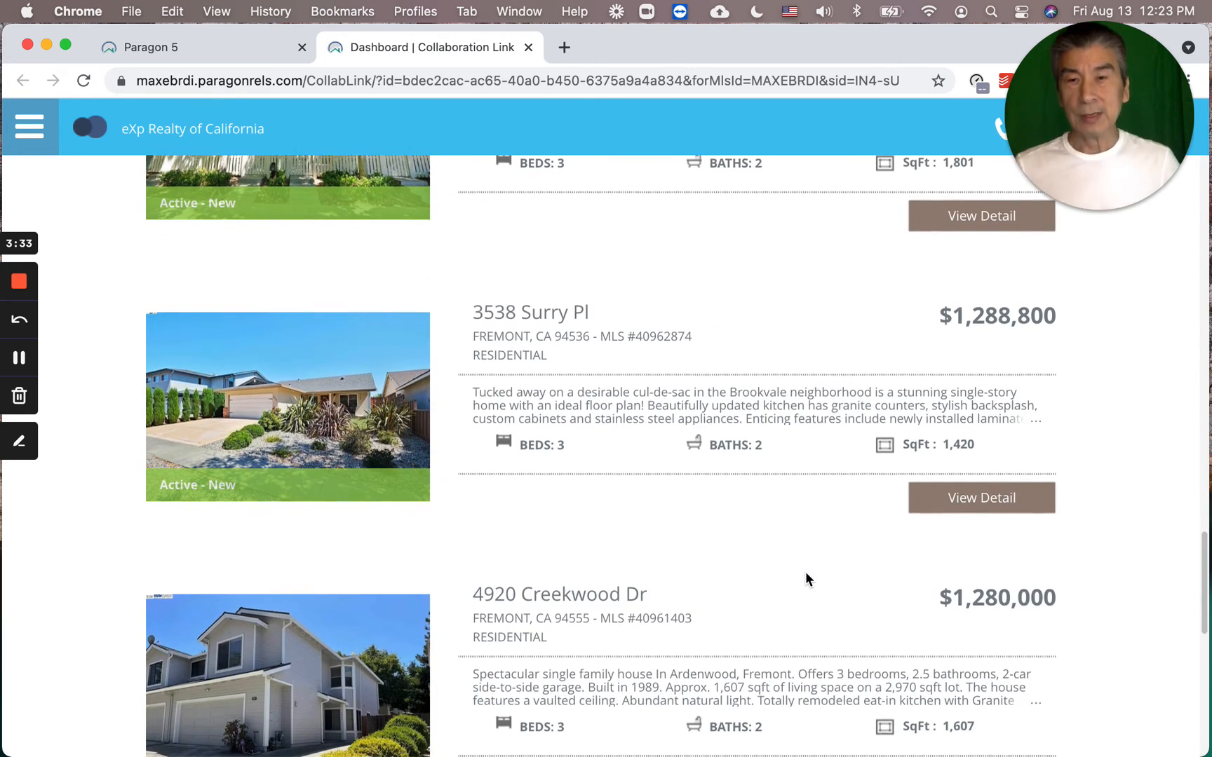
scroll("down", 3)
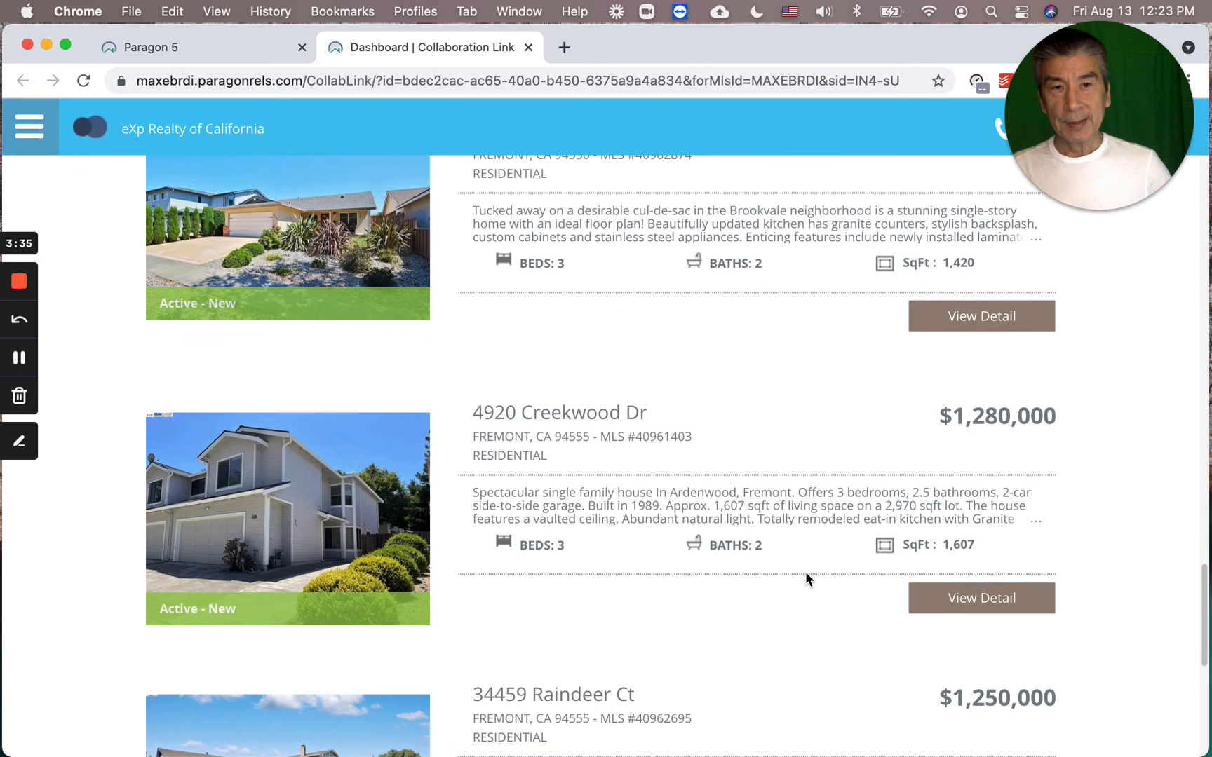
scroll("down", 3)
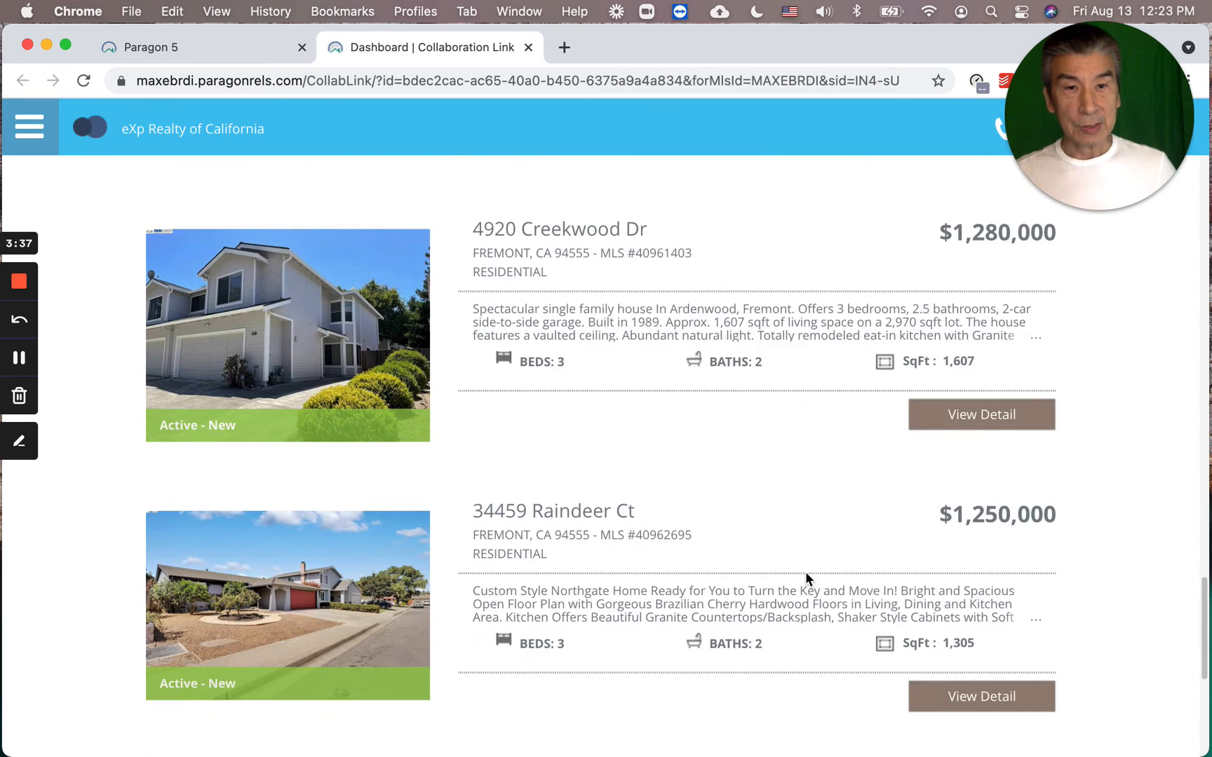
scroll("down", 3)
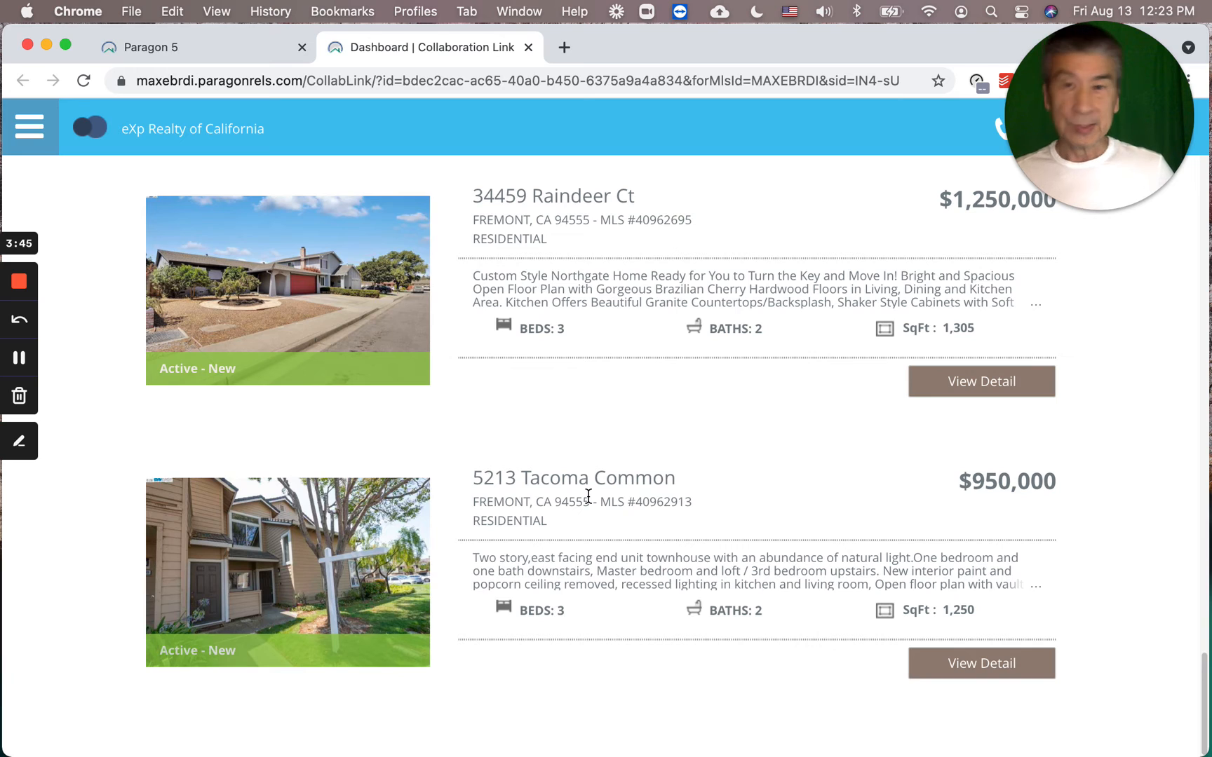
mouse_move(967, 506)
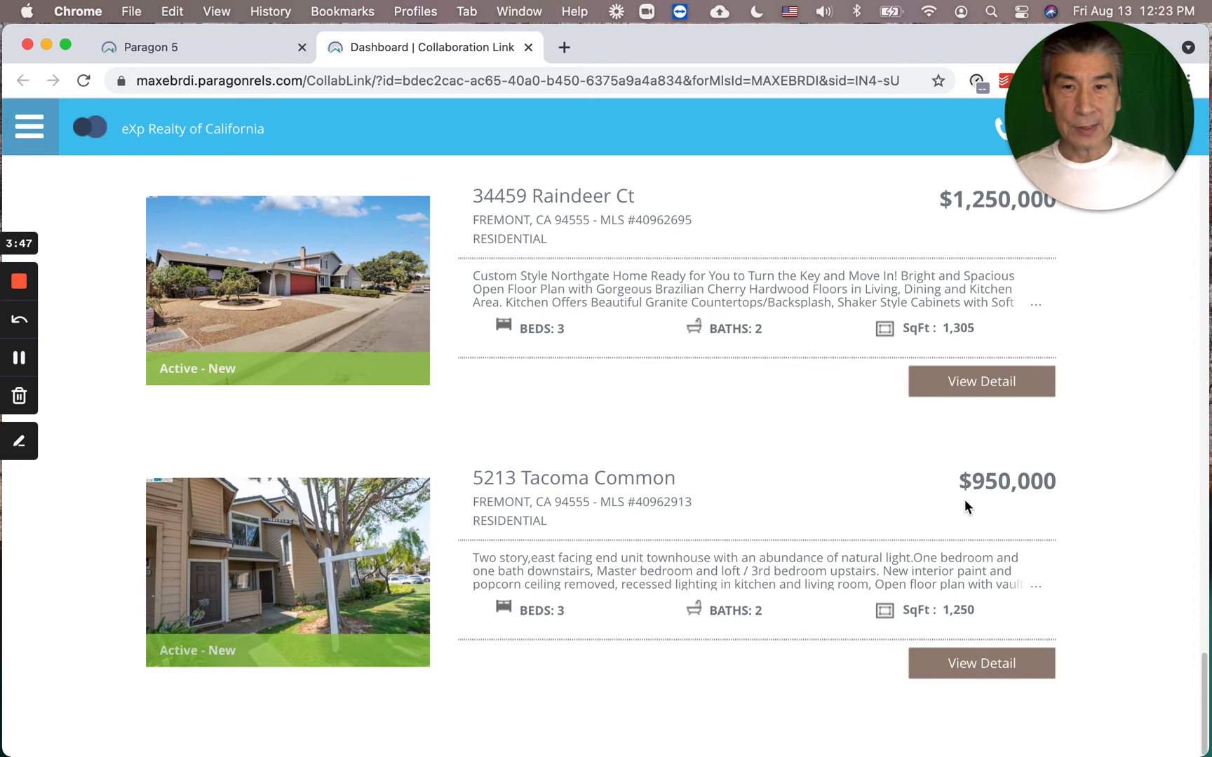
mouse_move(762, 502)
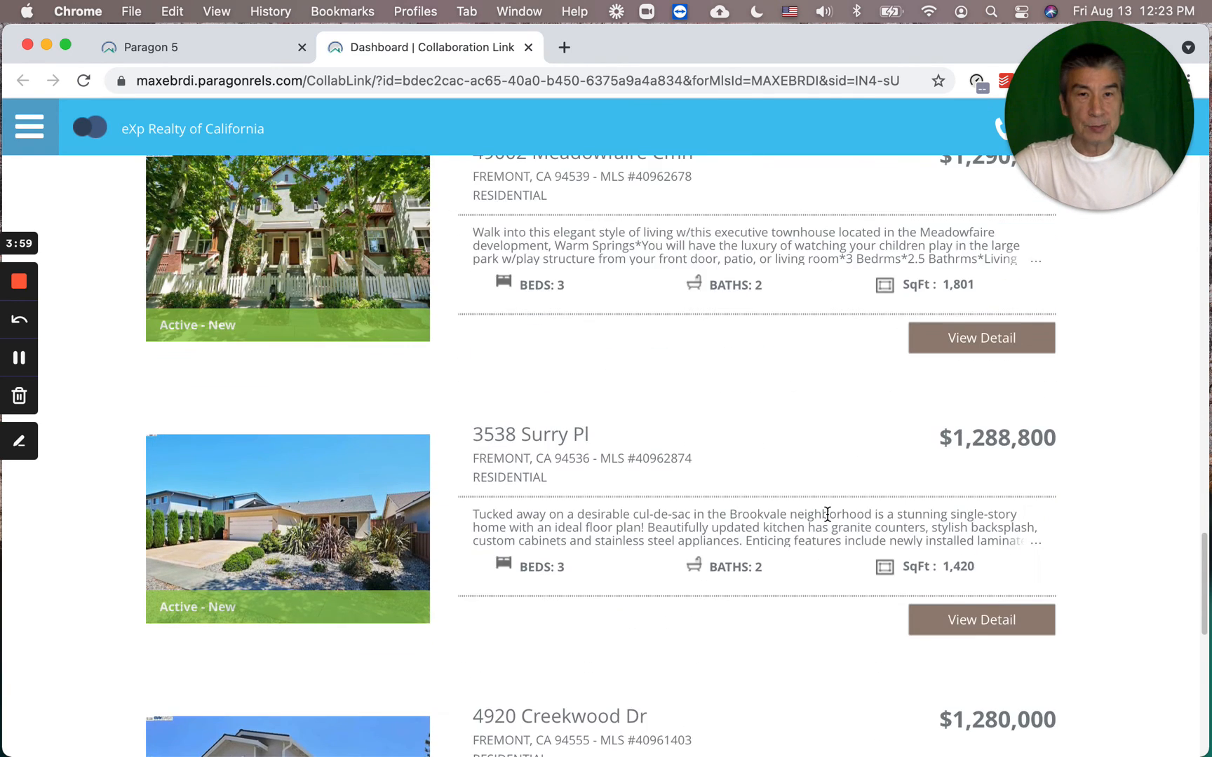
scroll("up", 3)
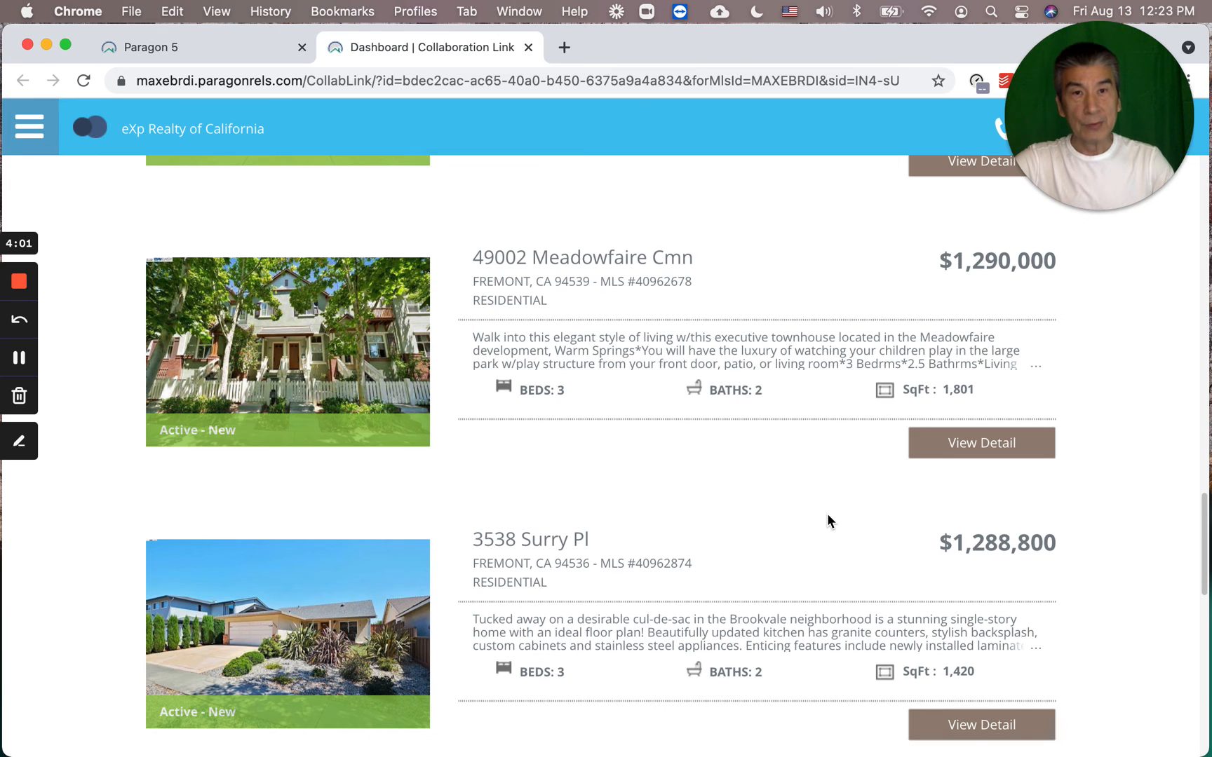
scroll("down", 3)
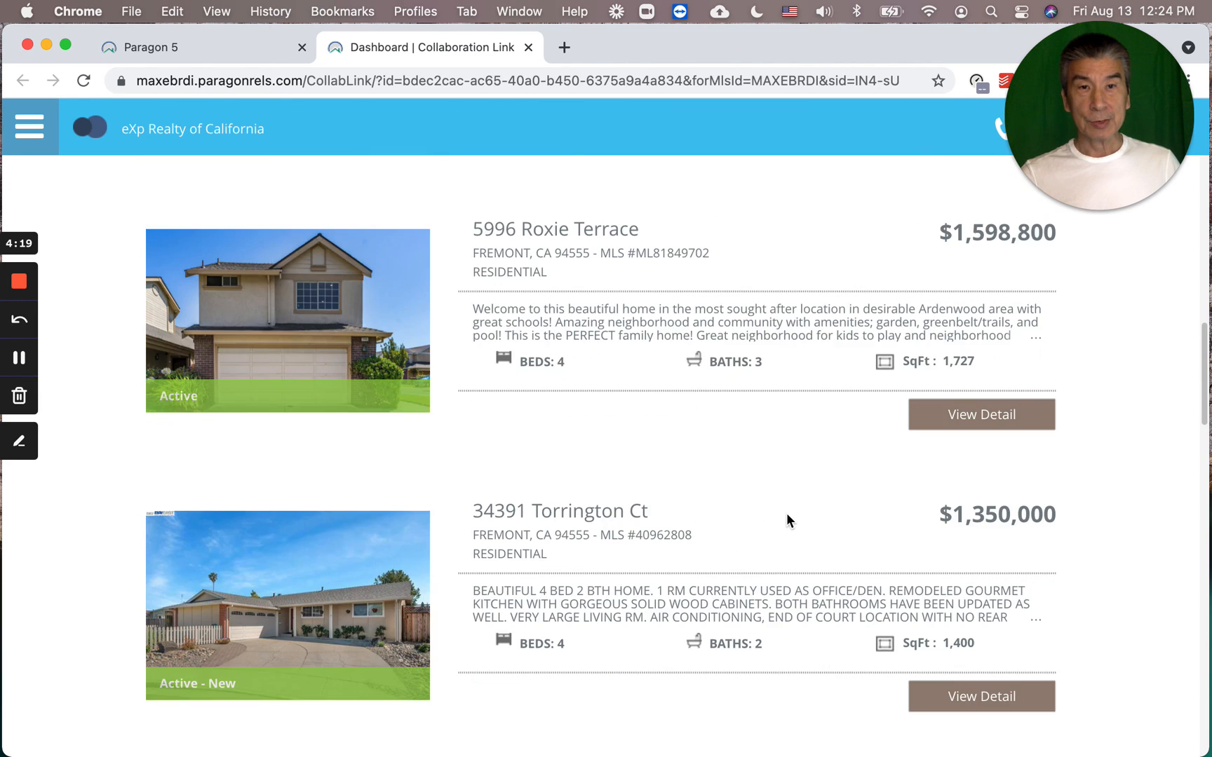
scroll("up", 3)
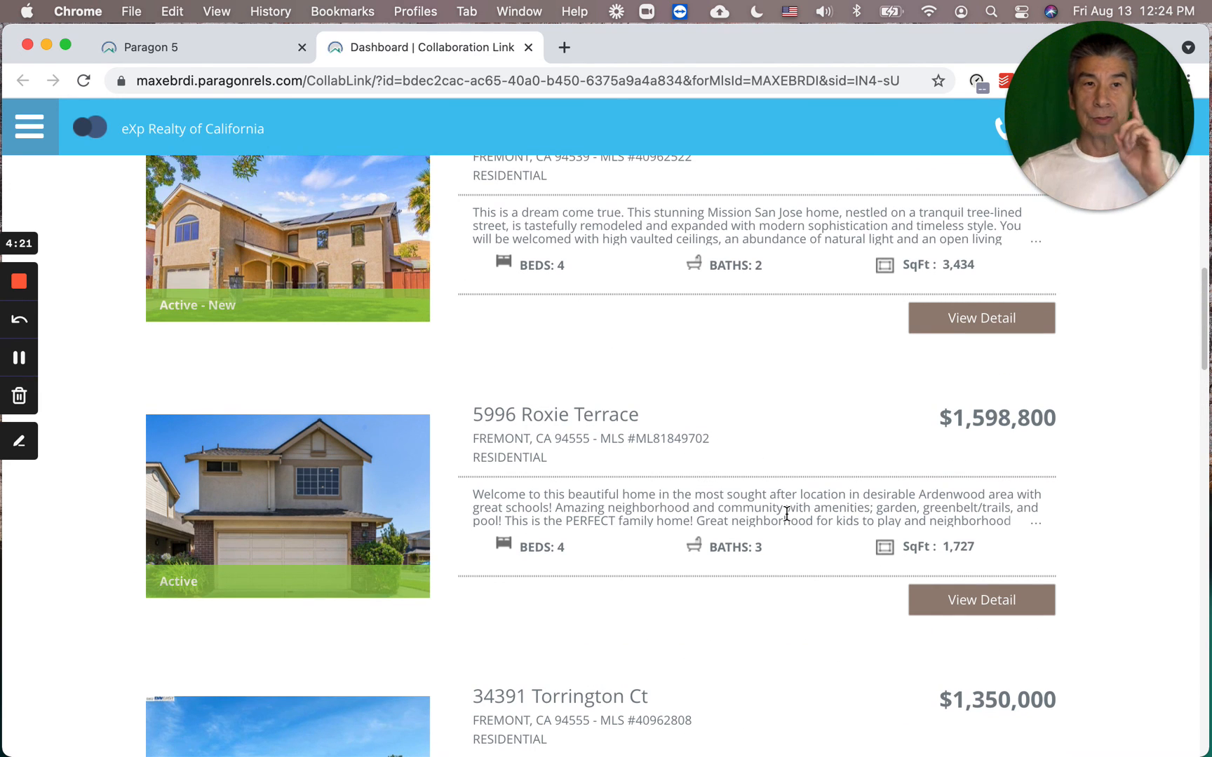